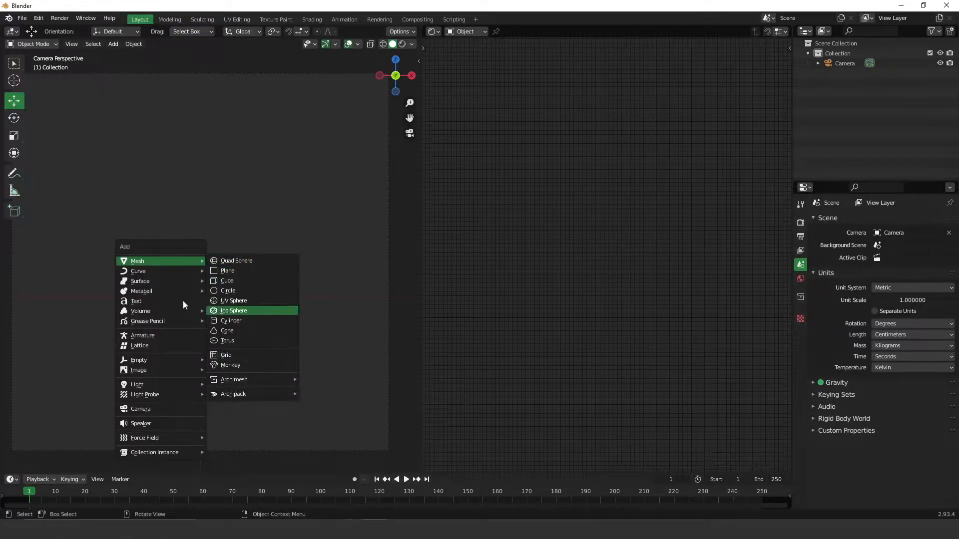
{"action": "mouse_move", "coordinate": [162, 271]}
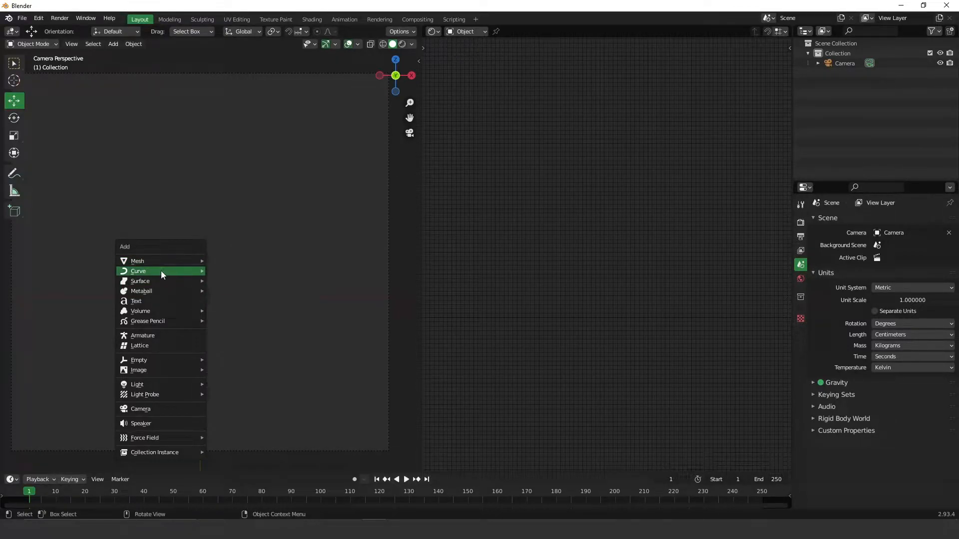
{"action": "mouse_move", "coordinate": [138, 271]}
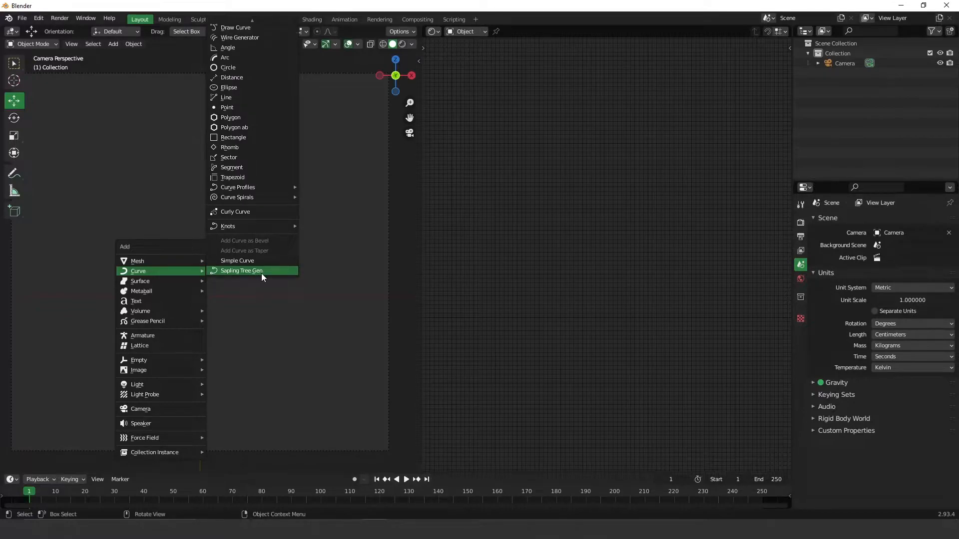
Add a Sapling Tree Gen tree object named tree at the scene origin
{"action": "left_click", "coordinate": [242, 270]}
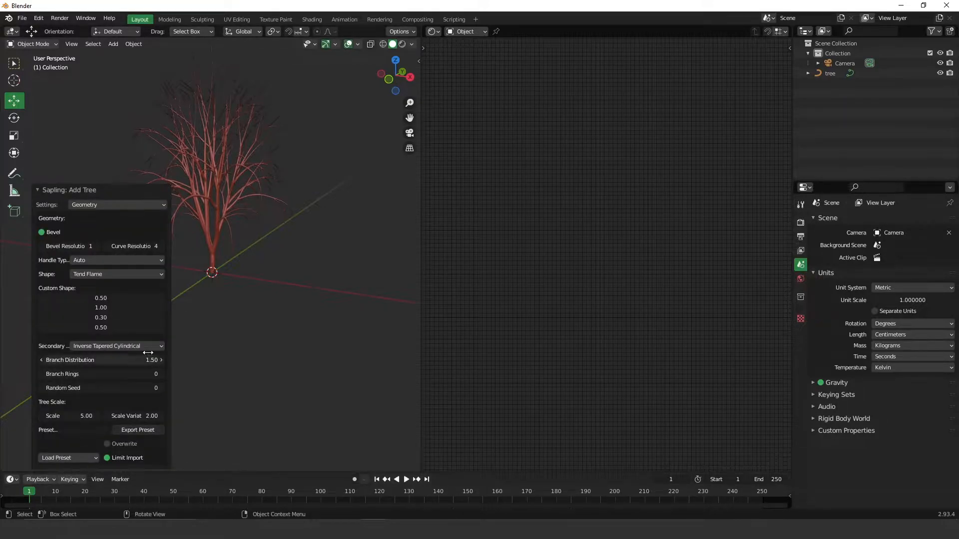
Try several Sapling presets and settle on a smaller, spreading tree preset at scale 6
{"action": "left_click", "coordinate": [67, 458]}
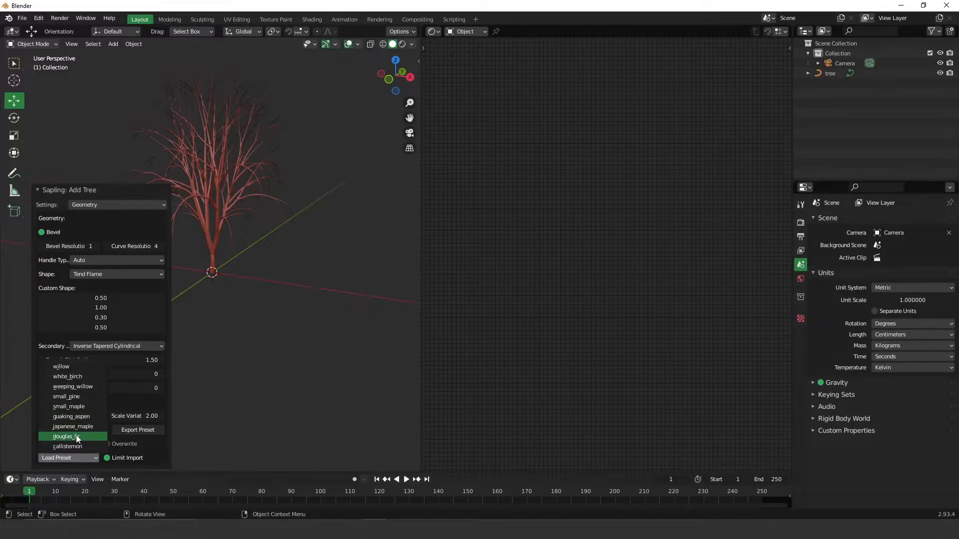
{"action": "left_click", "coordinate": [72, 426]}
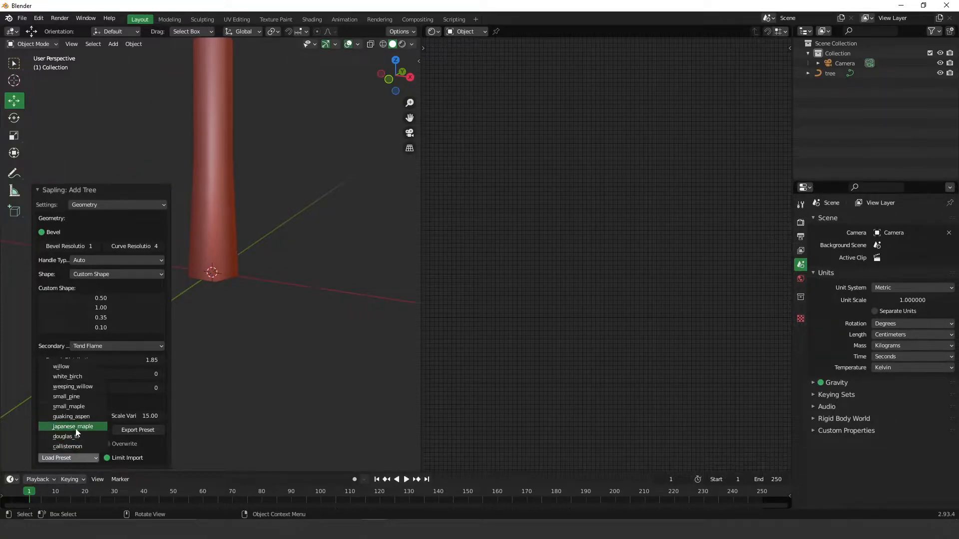
{"action": "left_click", "coordinate": [72, 426]}
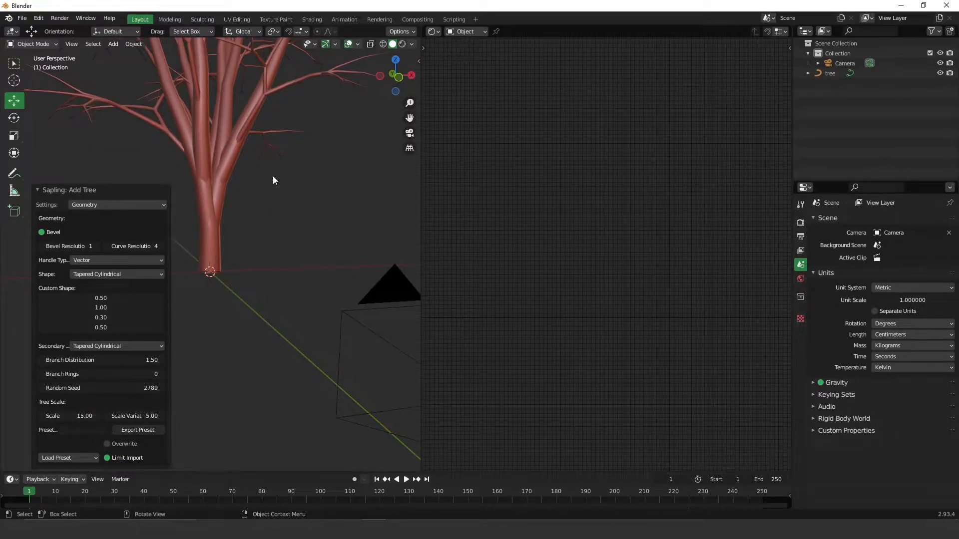
{"action": "left_click", "coordinate": [58, 457]}
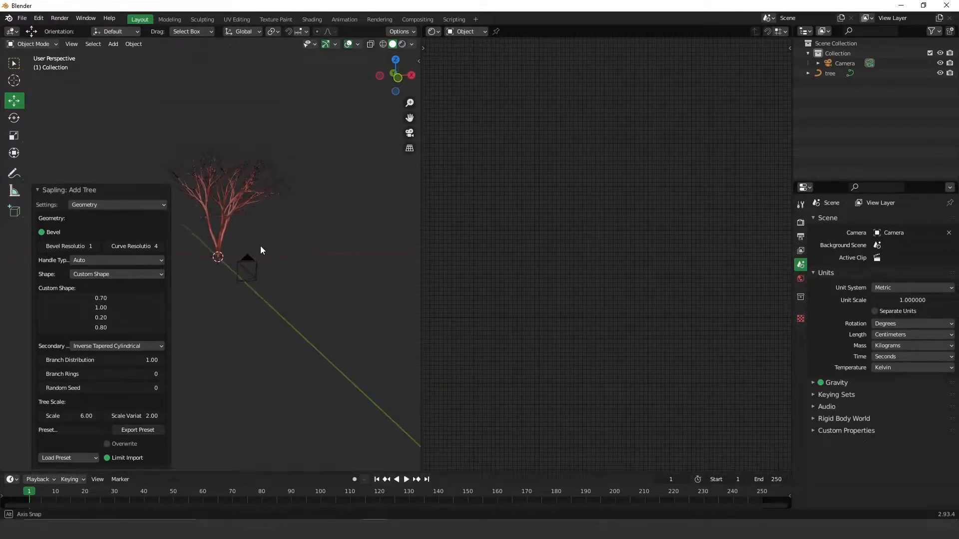
{"action": "left_click", "coordinate": [116, 204]}
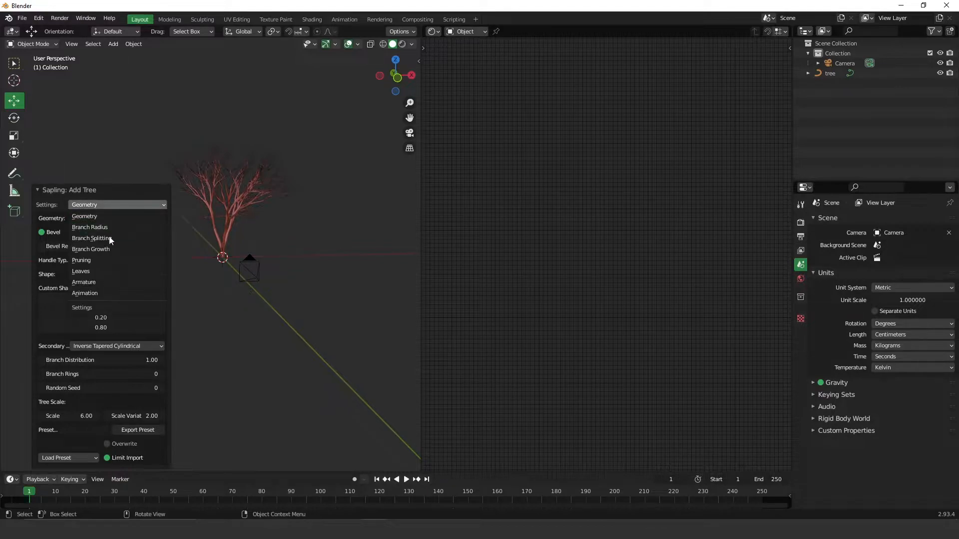
Enable Show Leaves on the tree, then switch the Sapling settings to Armature
{"action": "left_click", "coordinate": [81, 271]}
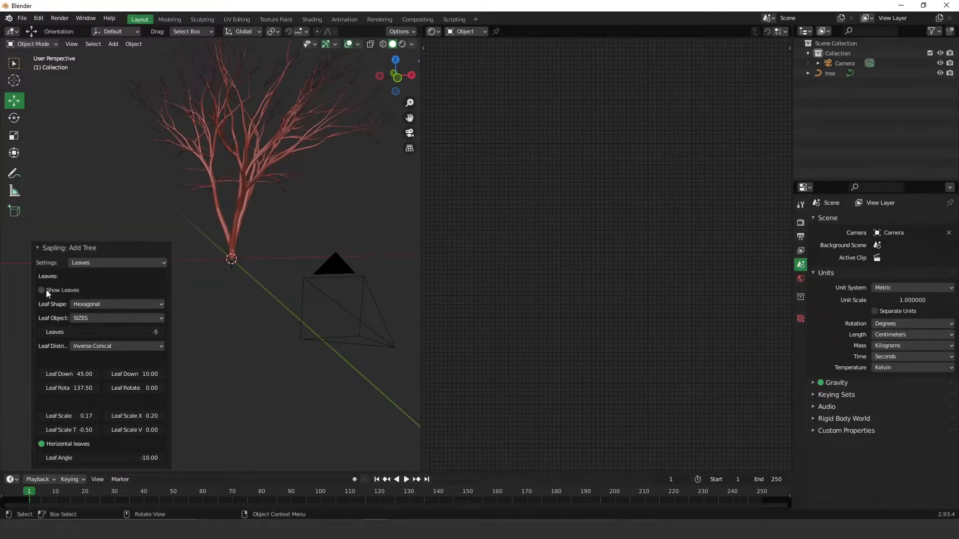
{"action": "left_click", "coordinate": [41, 289]}
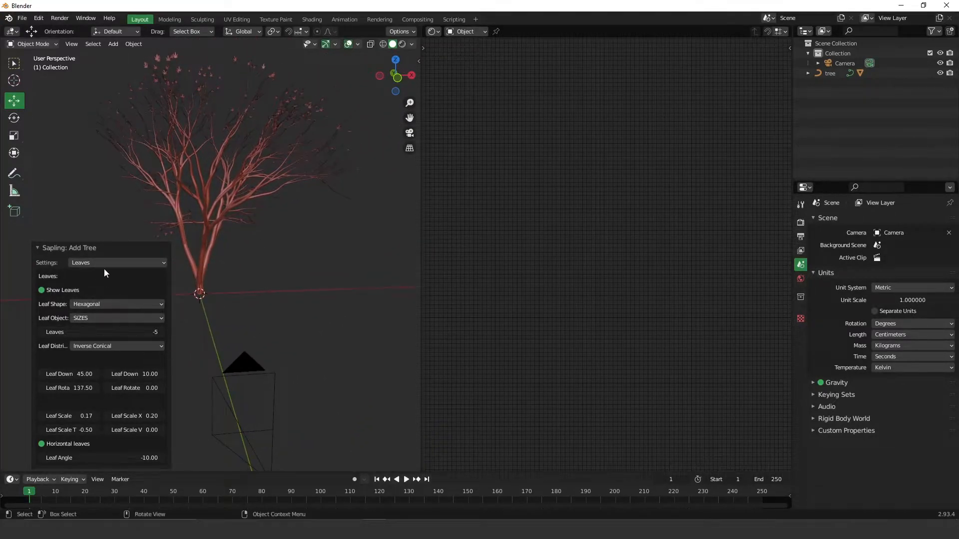
{"action": "left_click", "coordinate": [116, 262]}
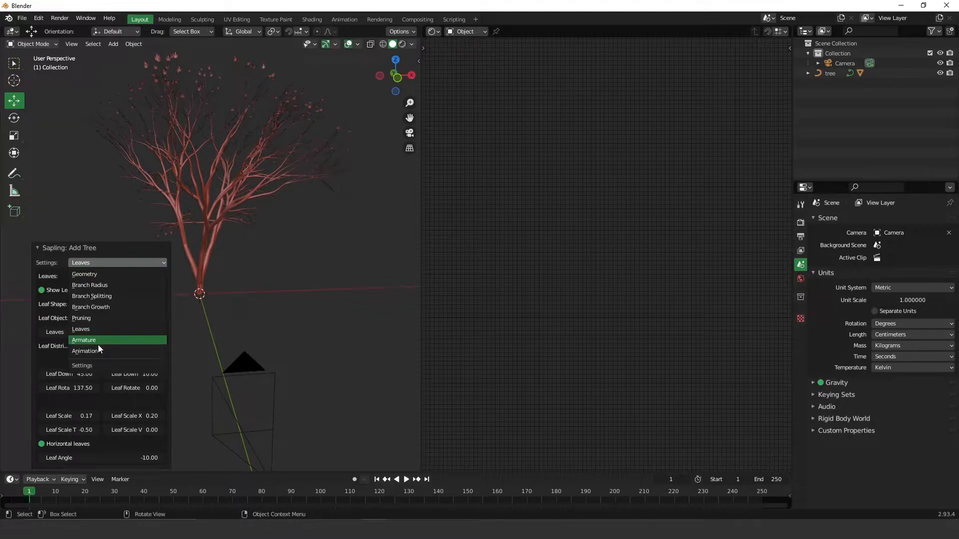
{"action": "mouse_move", "coordinate": [90, 347]}
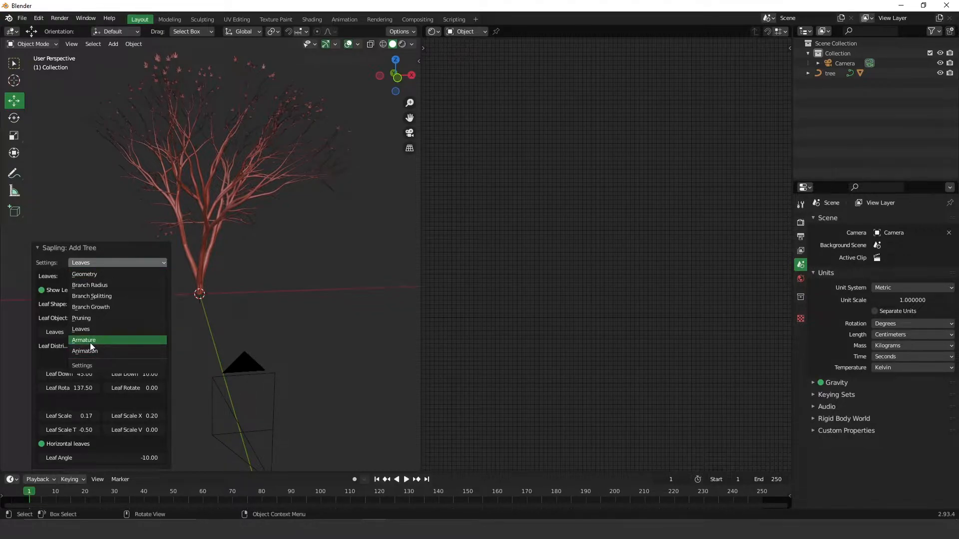
{"action": "left_click", "coordinate": [83, 340]}
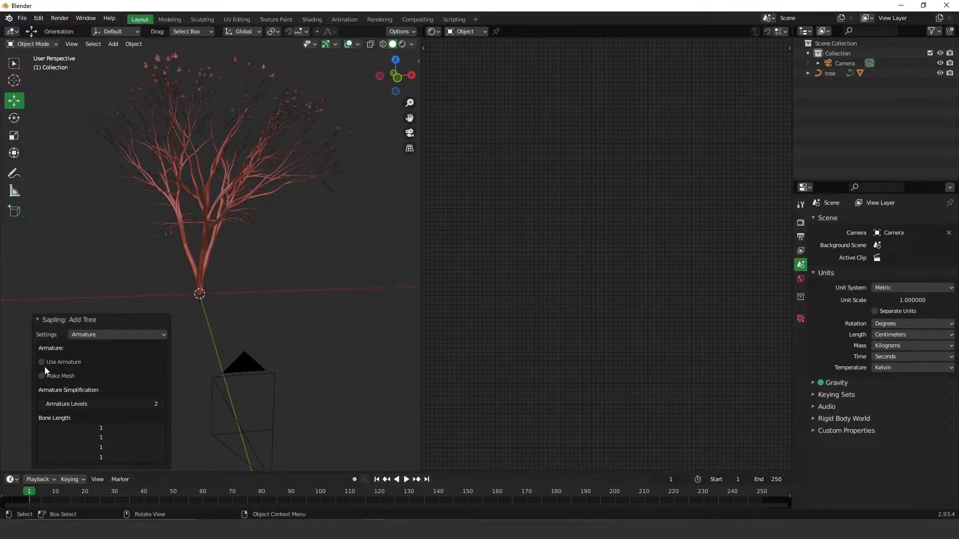
Enable Use Armature with Armature Animation and Leaf Animation for wind, then show Output Properties
{"action": "left_click", "coordinate": [41, 361]}
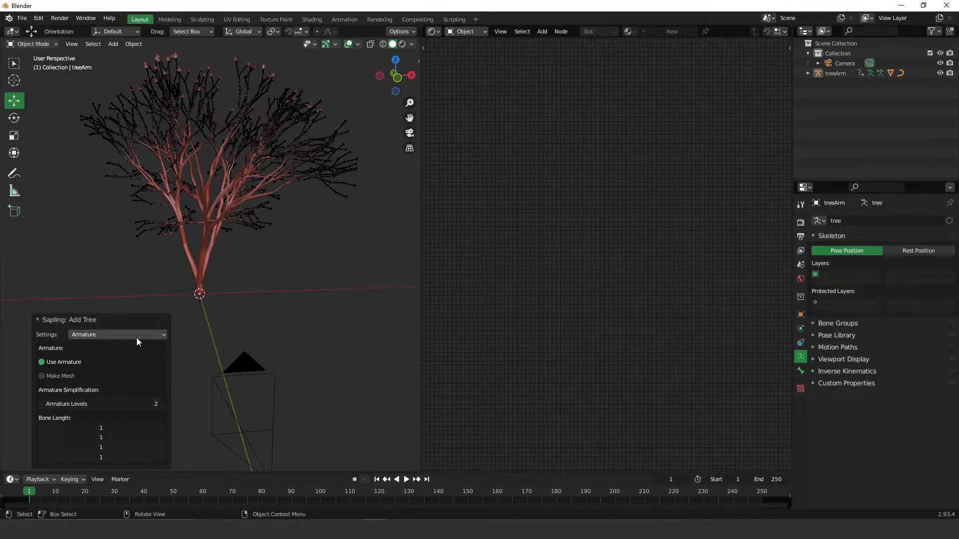
{"action": "left_click", "coordinate": [118, 335]}
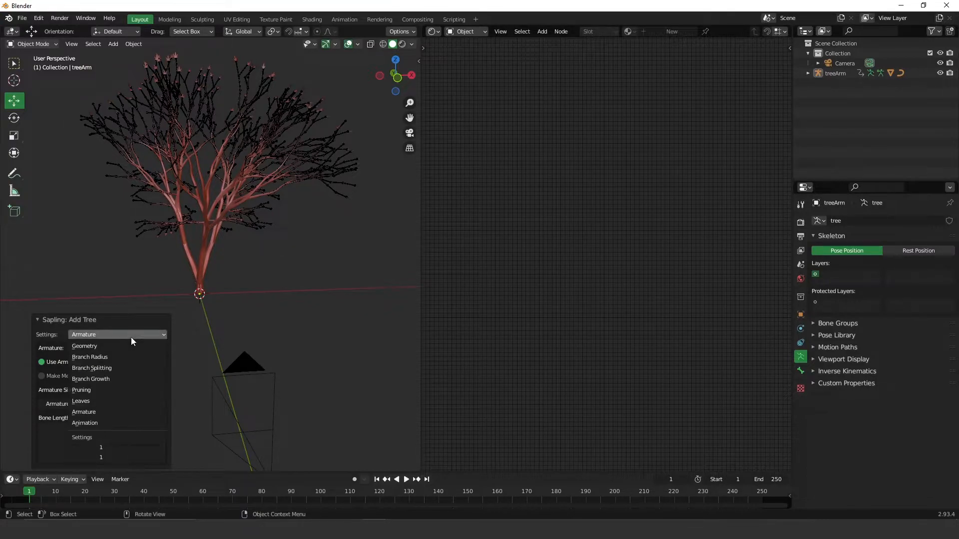
{"action": "left_click", "coordinate": [84, 423]}
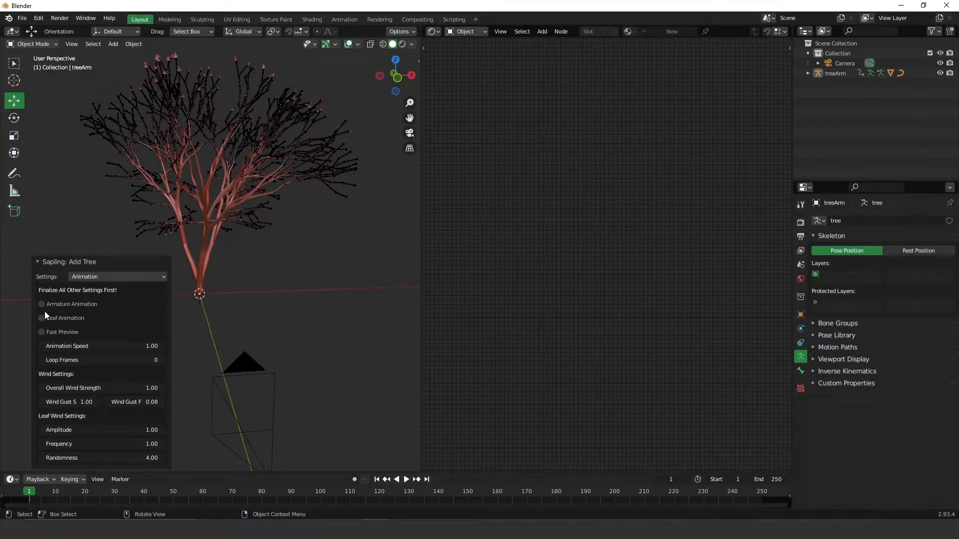
{"action": "left_click", "coordinate": [40, 304]}
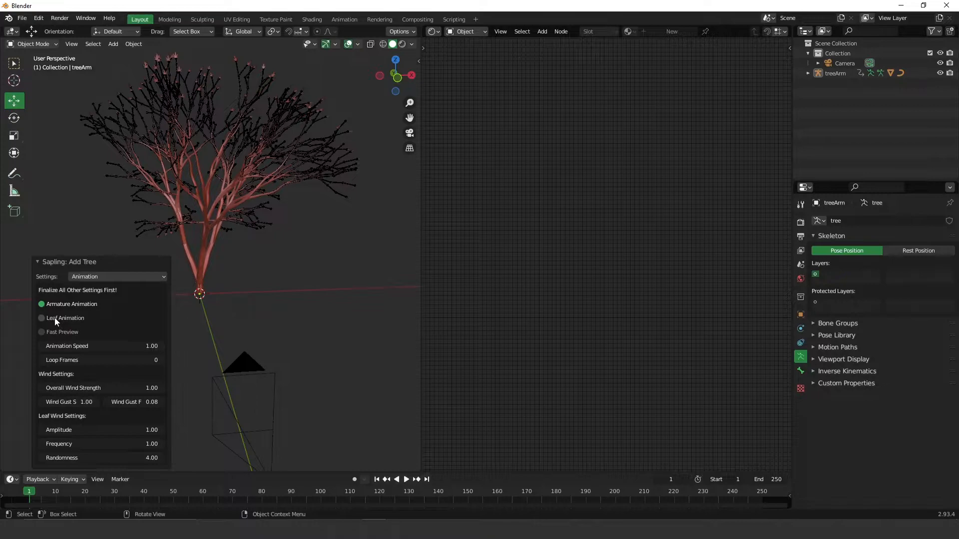
{"action": "left_click", "coordinate": [40, 317]}
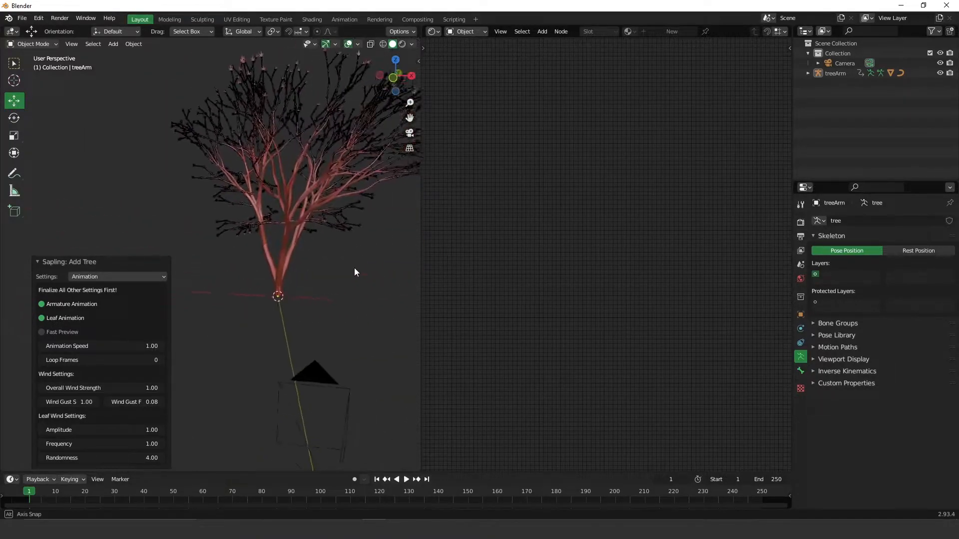
{"action": "left_click", "coordinate": [405, 479]}
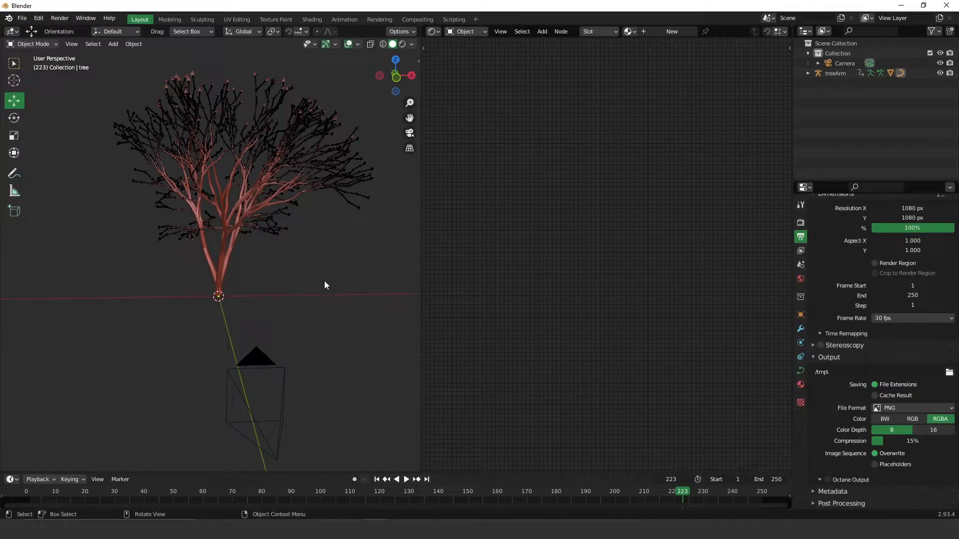
Switch to camera view and confirm an Octane daylight sky environment for live rendering
{"action": "key", "text": "KP_0"}
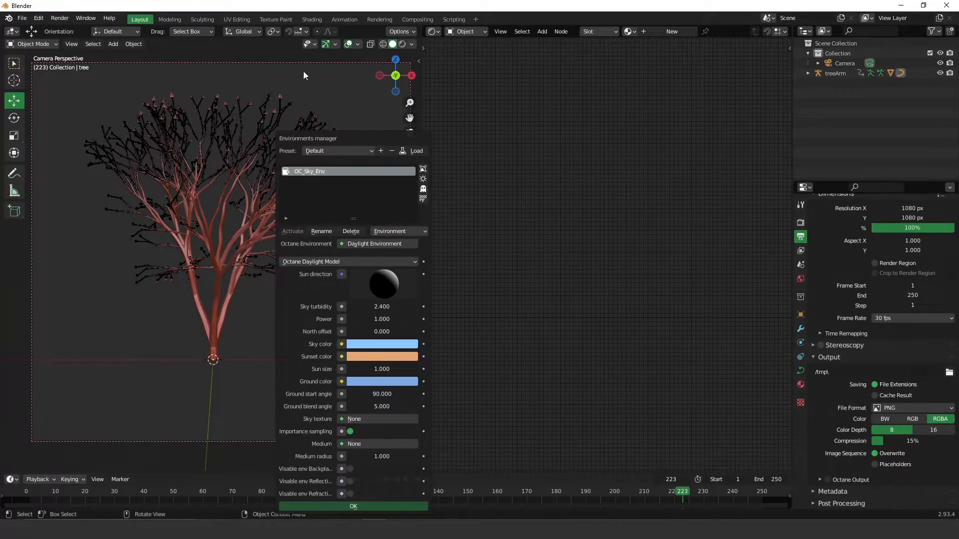
{"action": "left_click", "coordinate": [402, 43]}
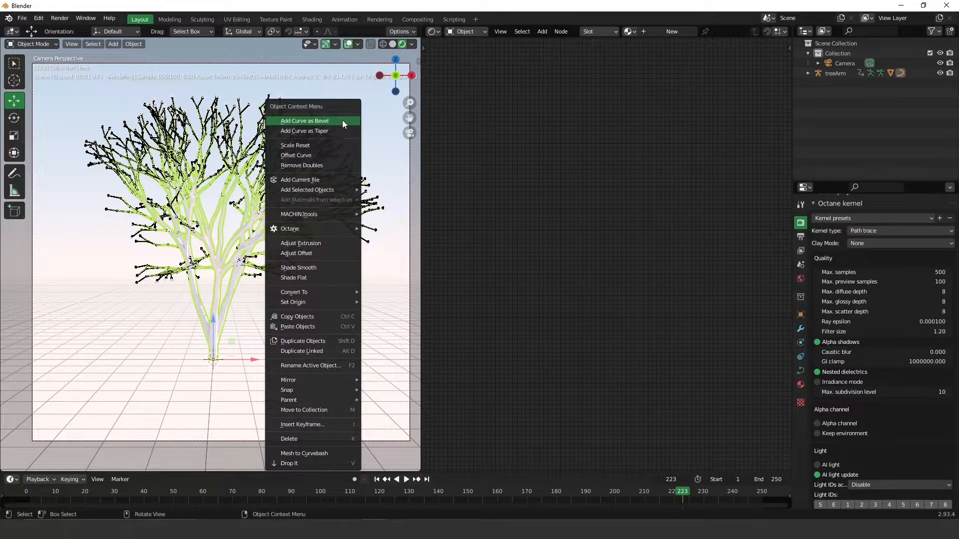
{"action": "mouse_move", "coordinate": [289, 228]}
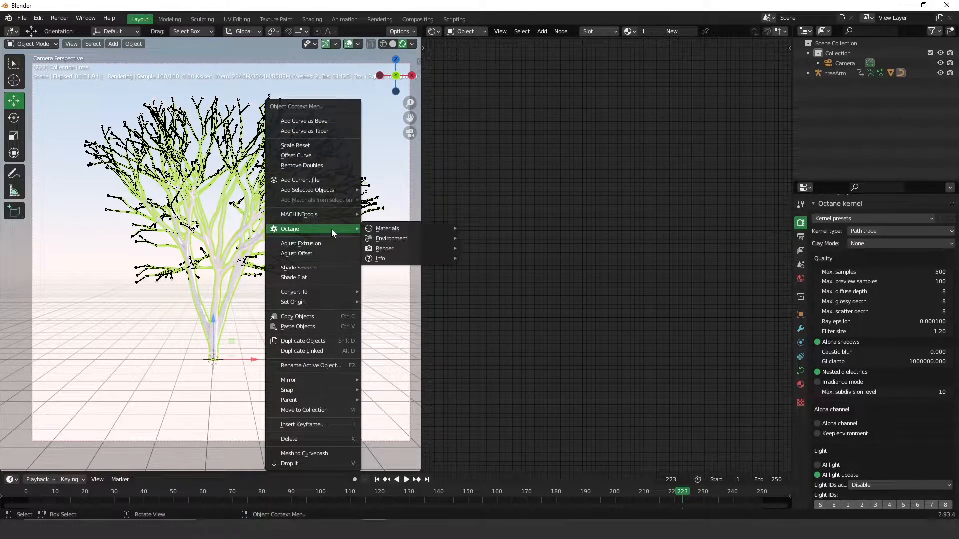
{"action": "mouse_move", "coordinate": [386, 228]}
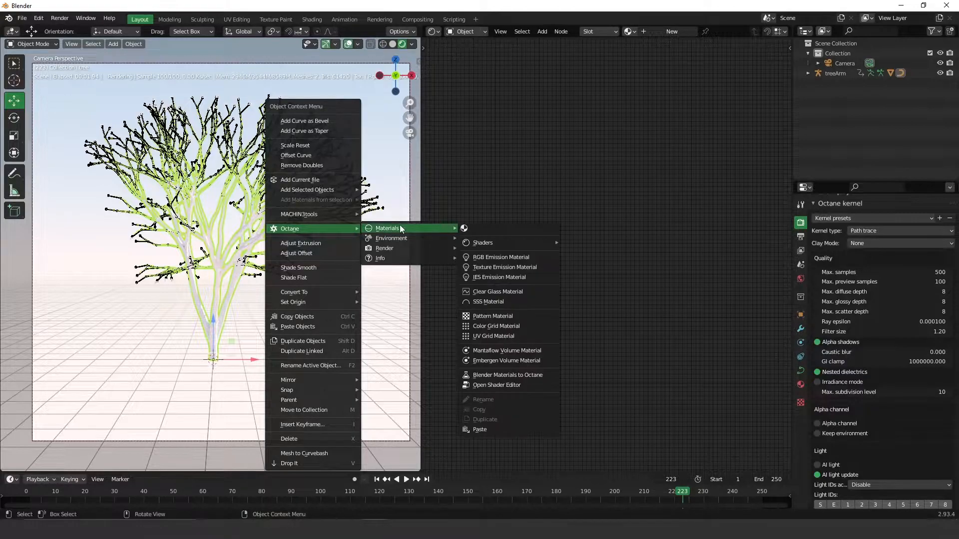
{"action": "mouse_move", "coordinate": [390, 237]}
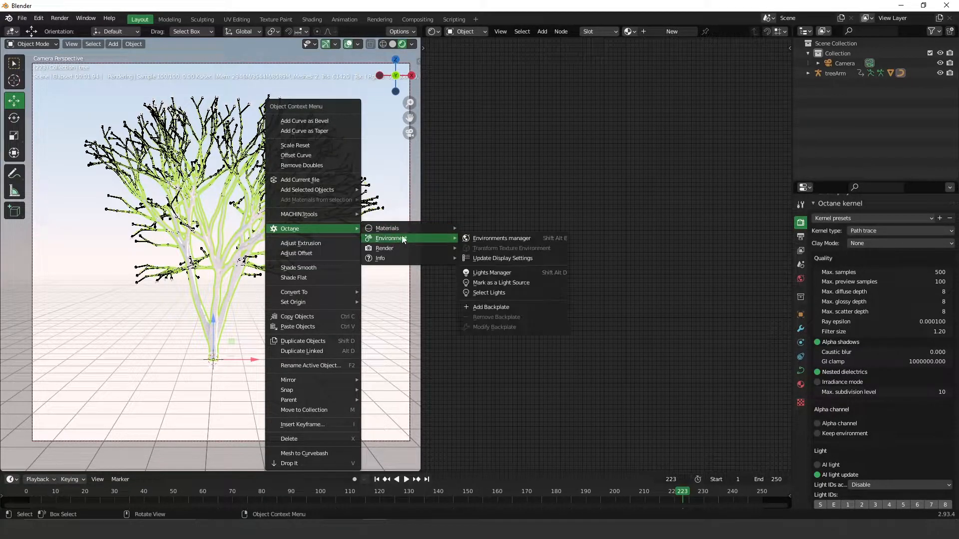
{"action": "mouse_move", "coordinate": [490, 306]}
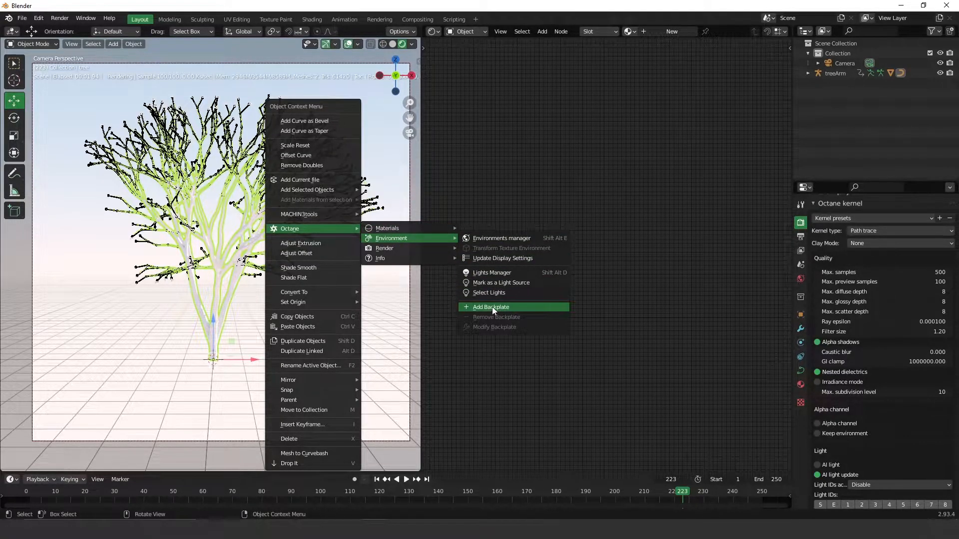
Add an Octane backplate and set its colour to black so the tree renders on black
{"action": "left_click", "coordinate": [491, 307]}
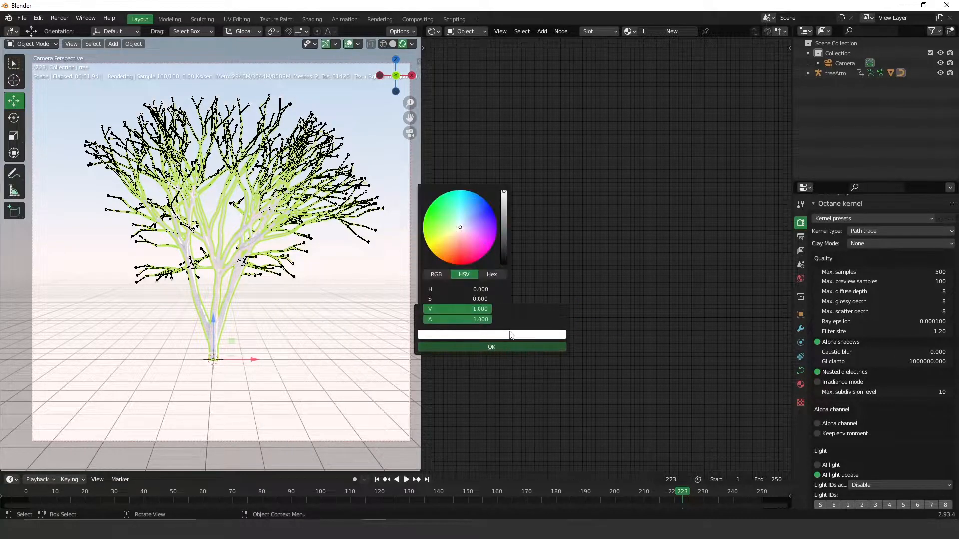
{"action": "left_click_drag", "start_coordinate": [503, 195], "coordinate": [504, 258]}
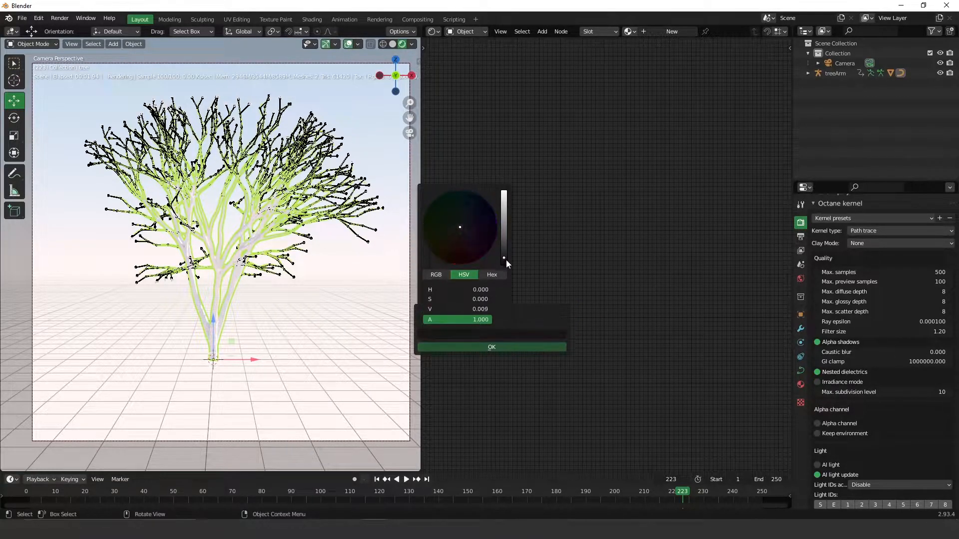
{"action": "left_click", "coordinate": [492, 346]}
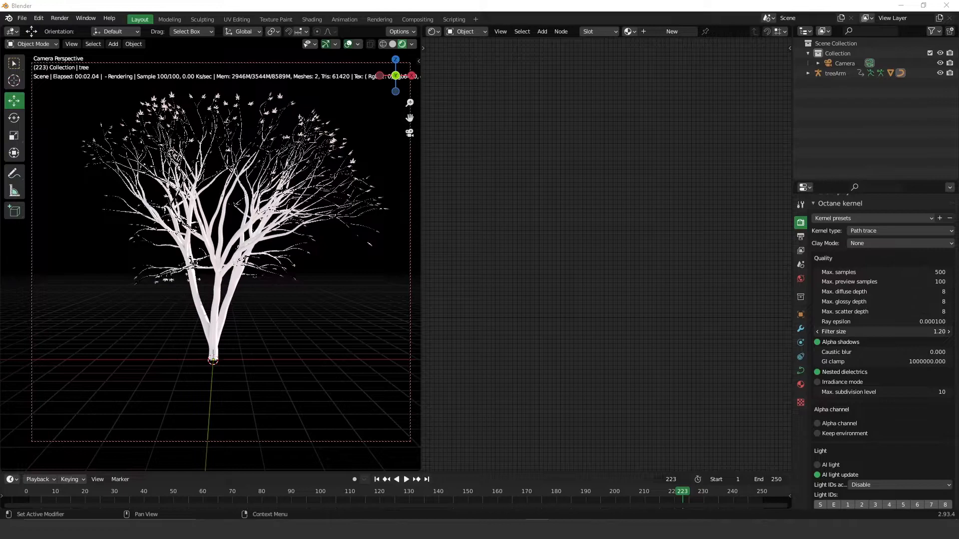
{"action": "mouse_move", "coordinate": [278, 301]}
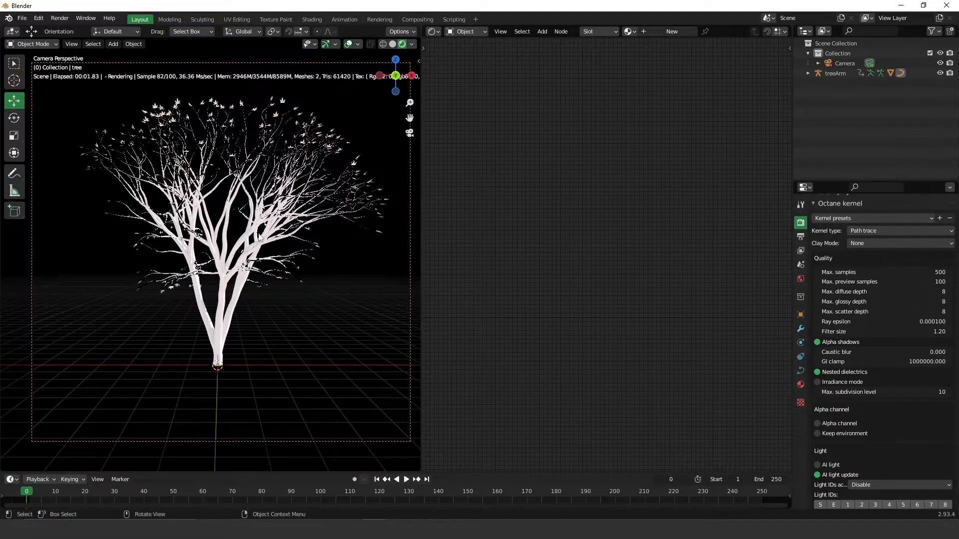
Set the Octane object type to Reshapable proxy for both the tree branches and the leaves
{"action": "left_click", "coordinate": [217, 366]}
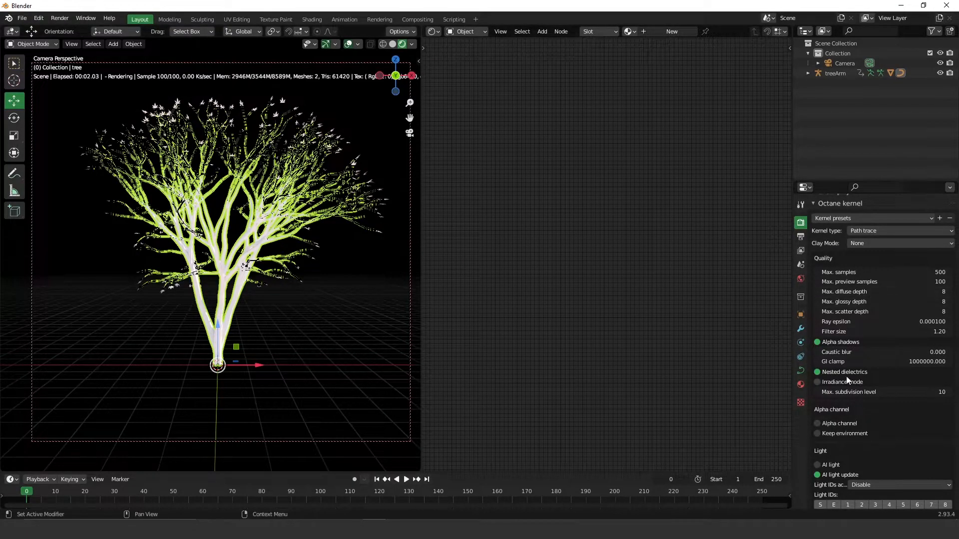
{"action": "mouse_move", "coordinate": [800, 314]}
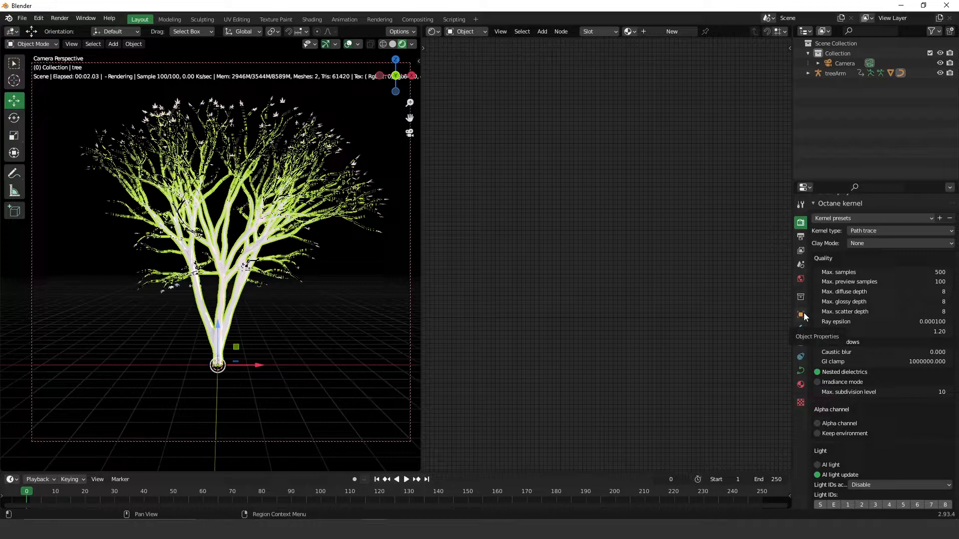
{"action": "left_click", "coordinate": [800, 314]}
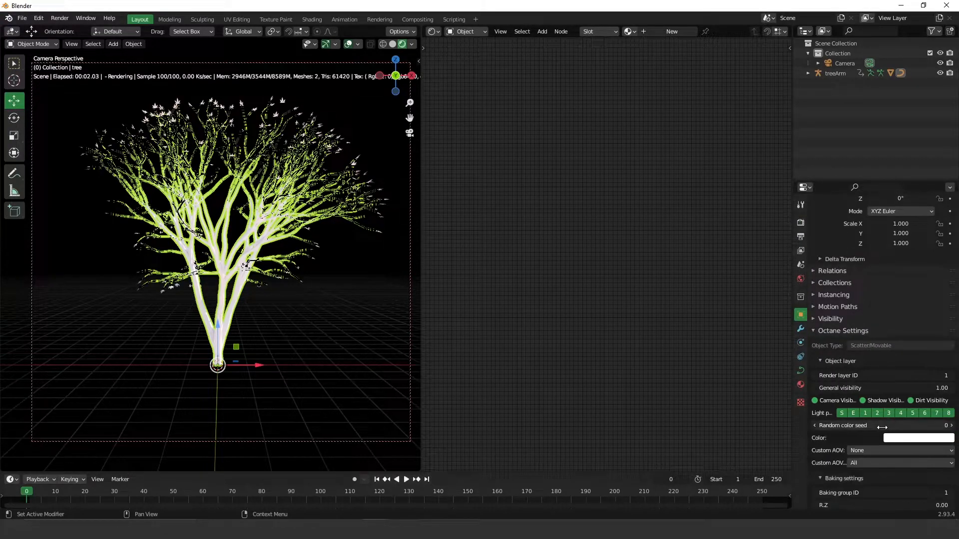
{"action": "left_click", "coordinate": [899, 346]}
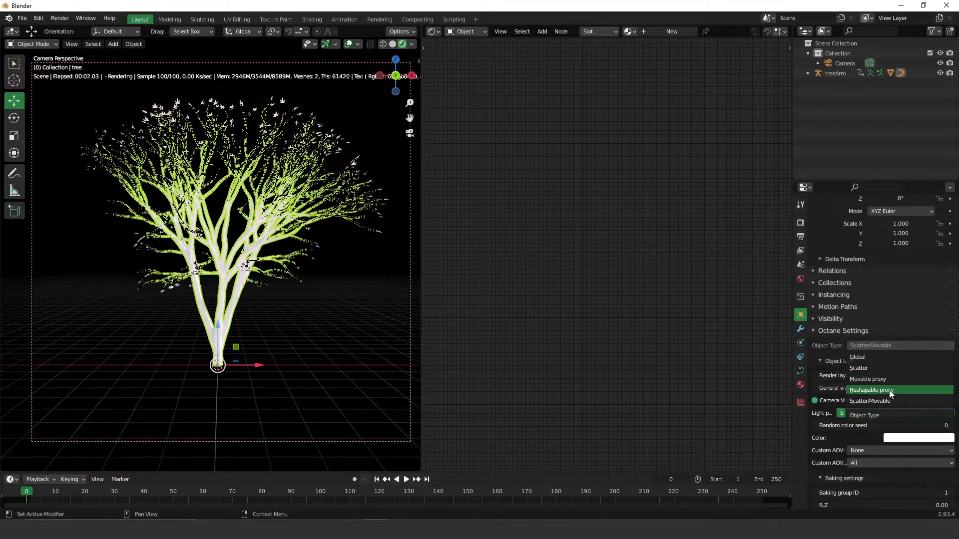
{"action": "left_click", "coordinate": [871, 391]}
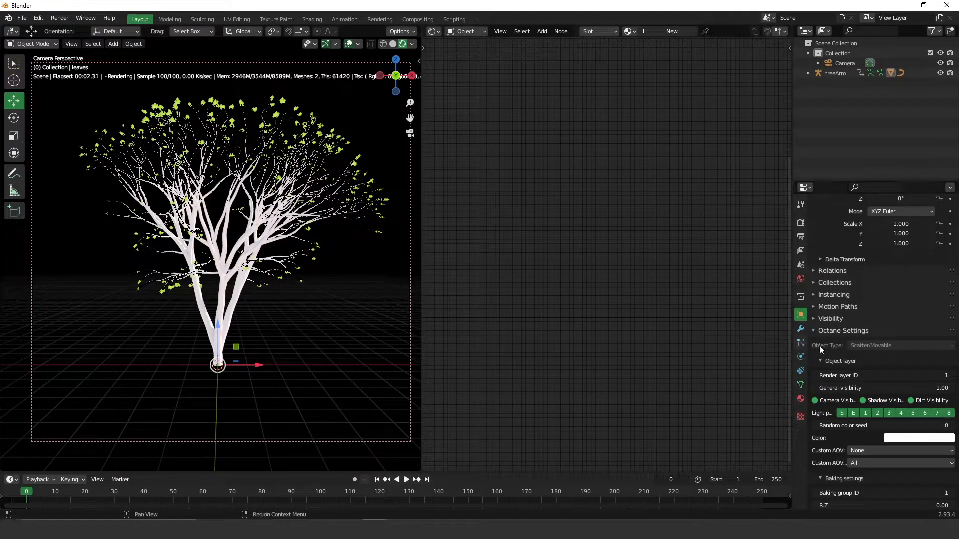
{"action": "left_click", "coordinate": [899, 345]}
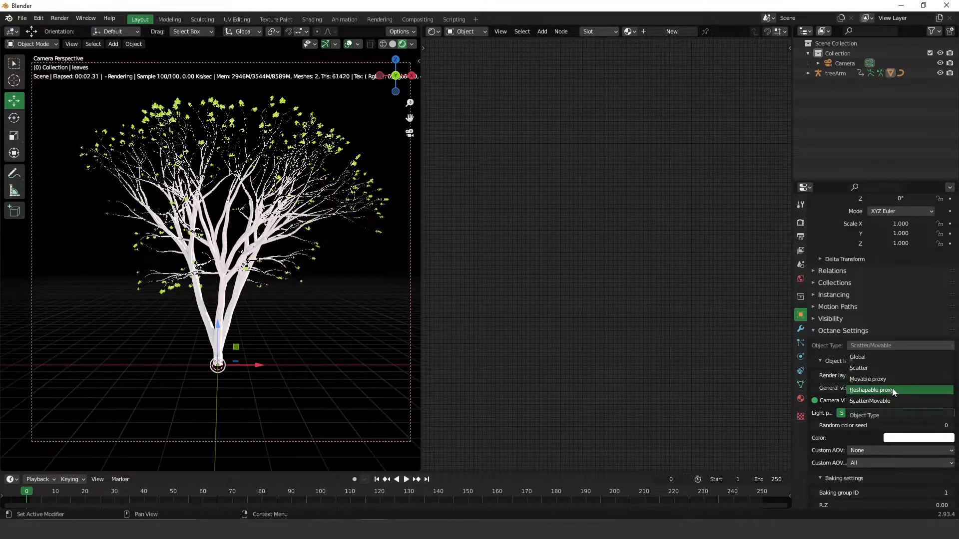
{"action": "left_click", "coordinate": [868, 389]}
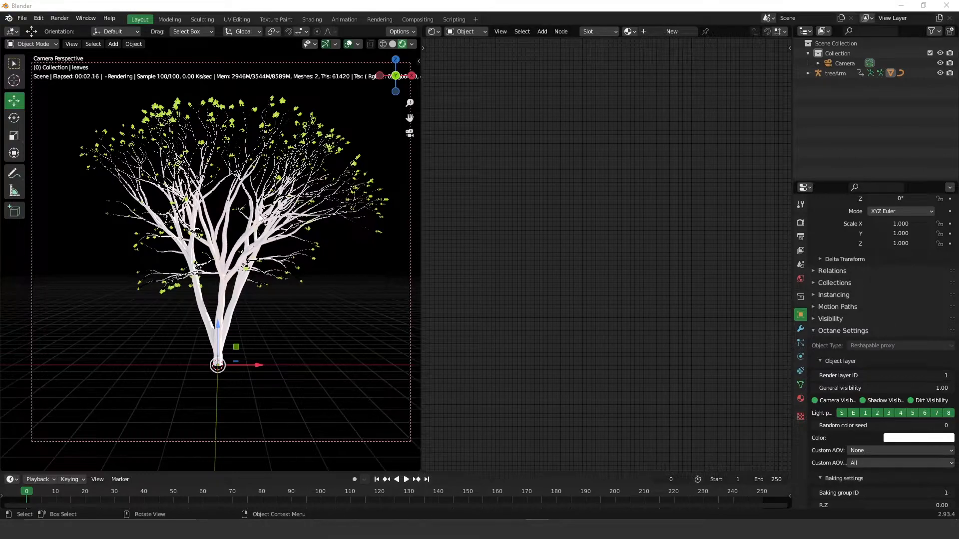
{"action": "mouse_move", "coordinate": [187, 276]}
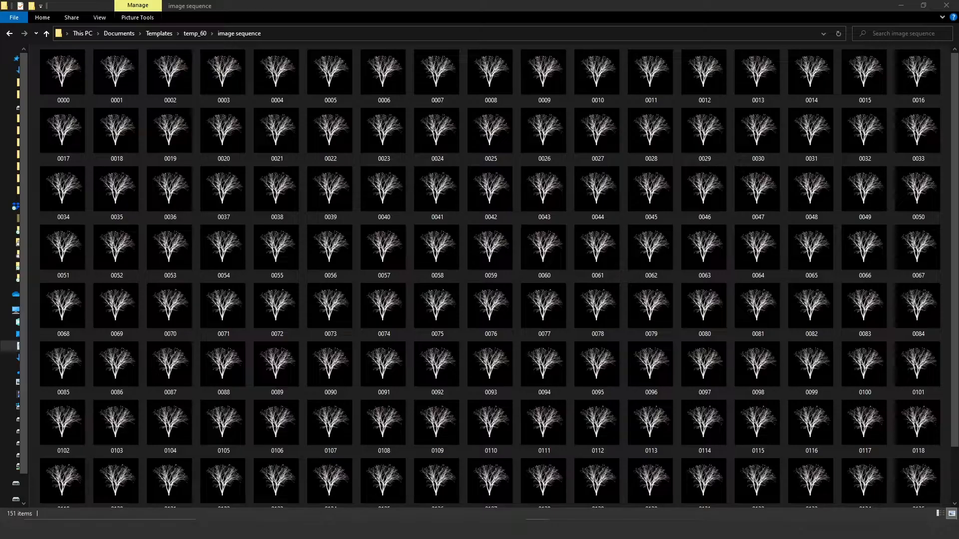
Preview rendered tree frames from the image sequence folder and step through later frames
{"action": "left_click", "coordinate": [329, 73]}
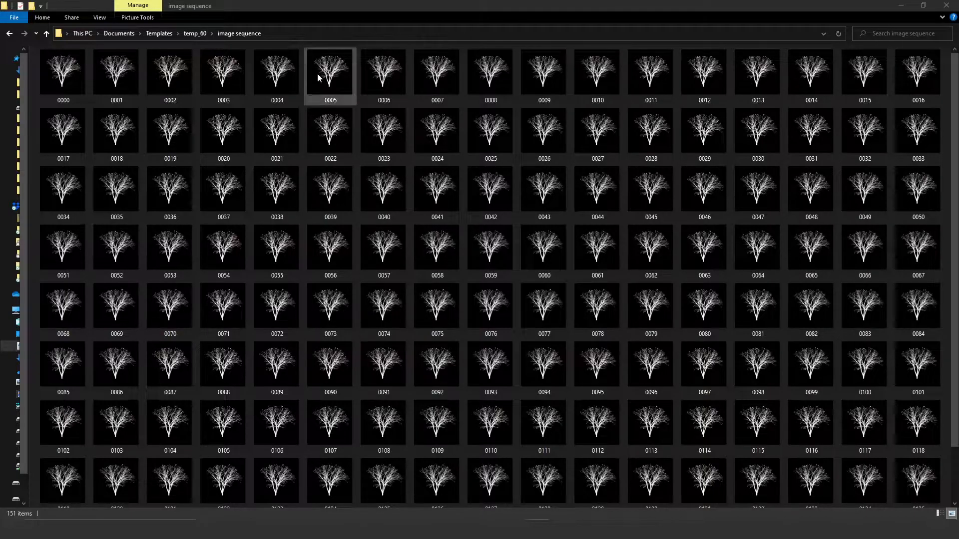
{"action": "left_click", "coordinate": [61, 73]}
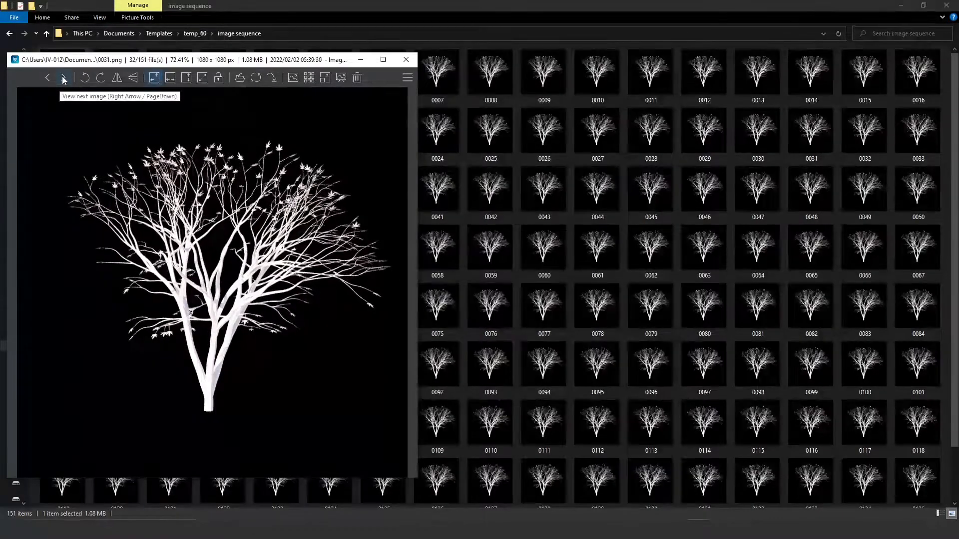
{"action": "left_click", "coordinate": [63, 78]}
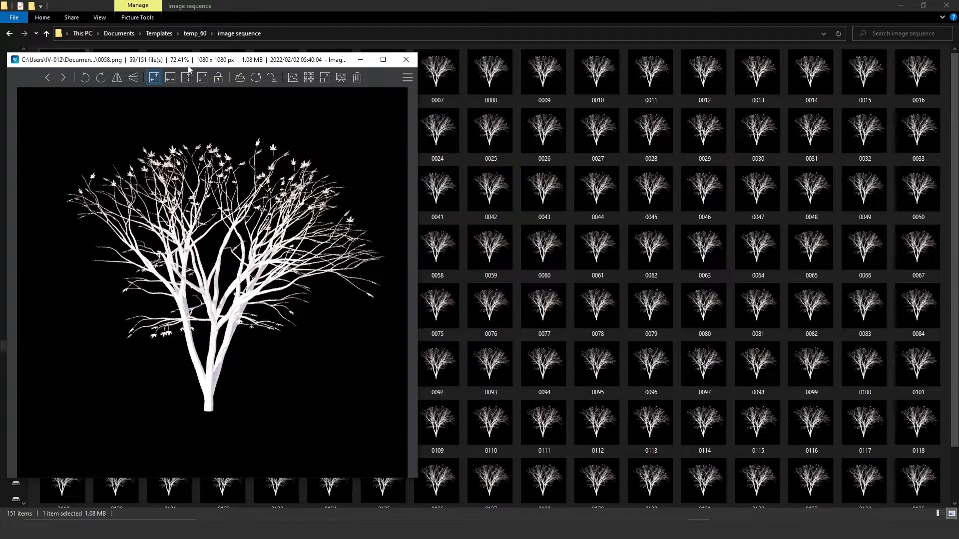
{"action": "left_click", "coordinate": [406, 59]}
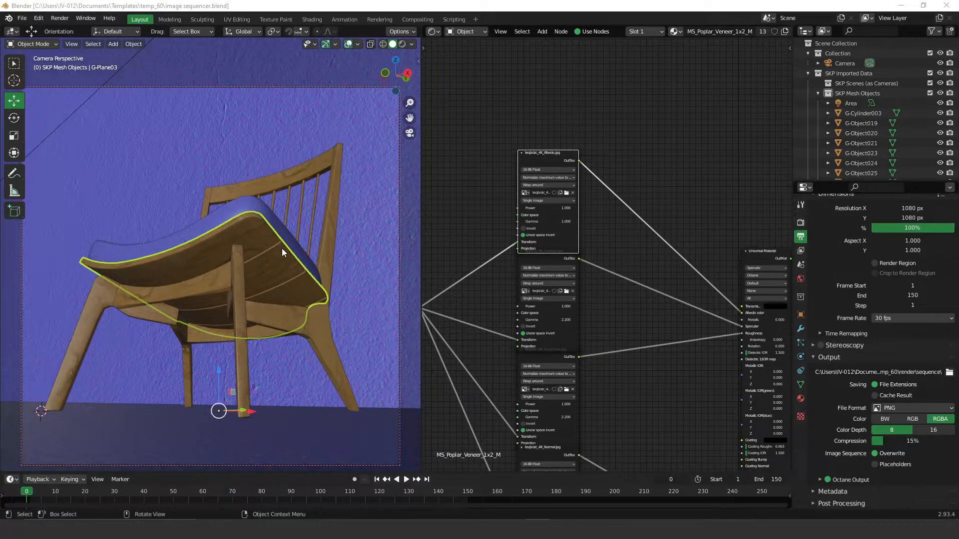
{"action": "mouse_move", "coordinate": [274, 276]}
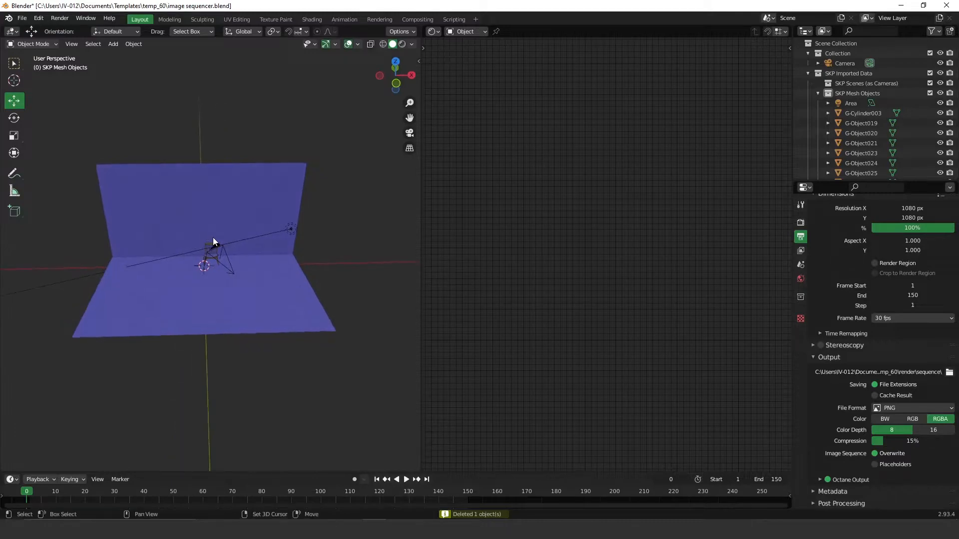
Add a mesh plane and move it to the right of the room walls
{"action": "left_click", "coordinate": [113, 42]}
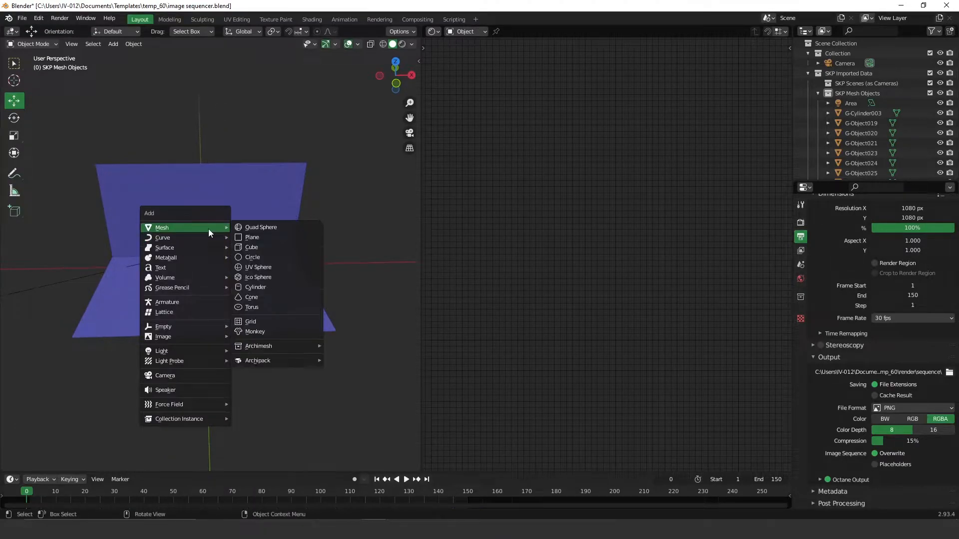
{"action": "left_click", "coordinate": [251, 238]}
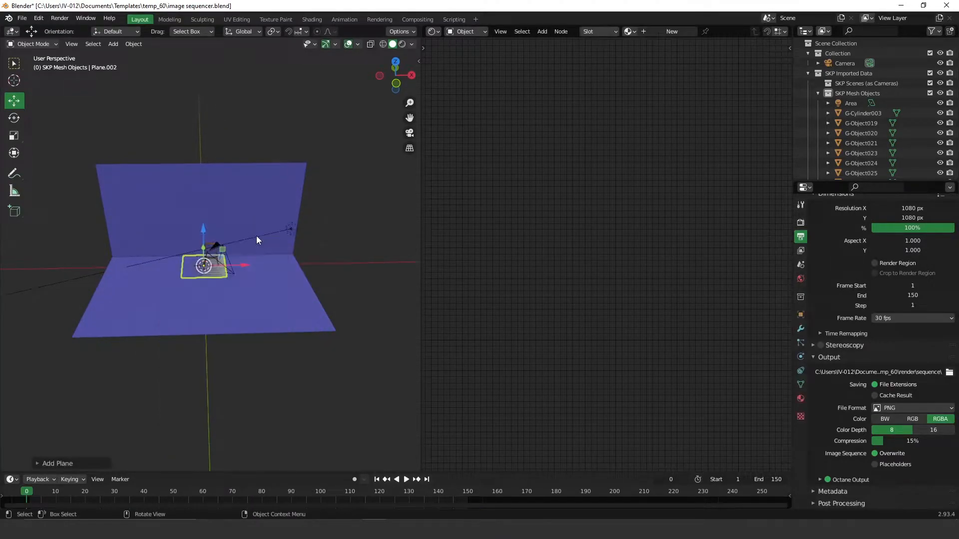
{"action": "left_click_drag", "start_coordinate": [204, 264], "coordinate": [315, 265]}
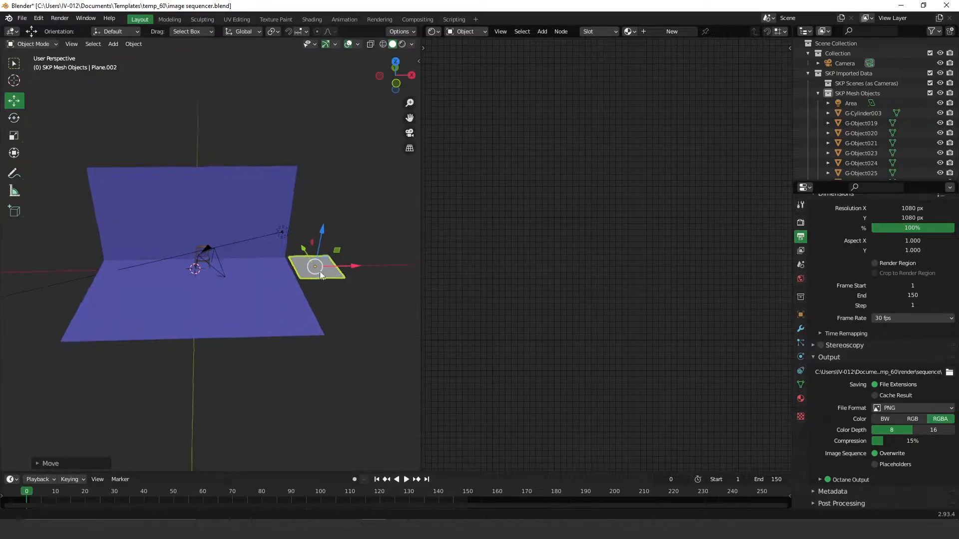
{"action": "left_click", "coordinate": [800, 398]}
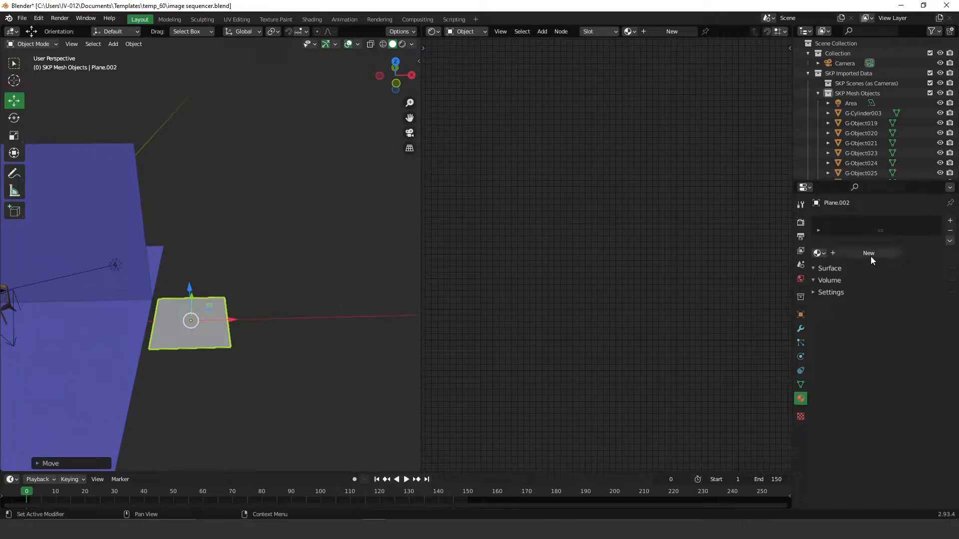
Give the plane a new Universal material with an Image Tex node and browse for its image
{"action": "left_click", "coordinate": [868, 252]}
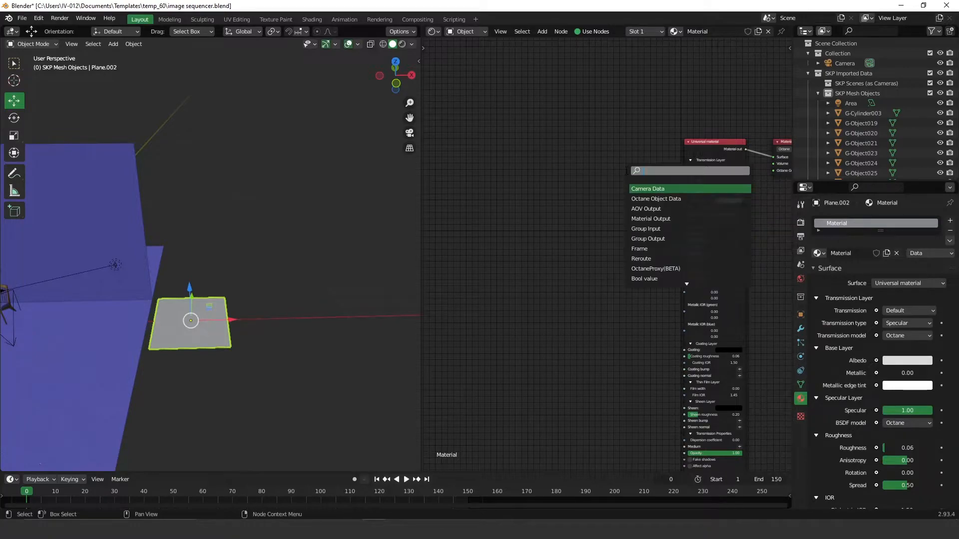
{"action": "type", "text": "imag"}
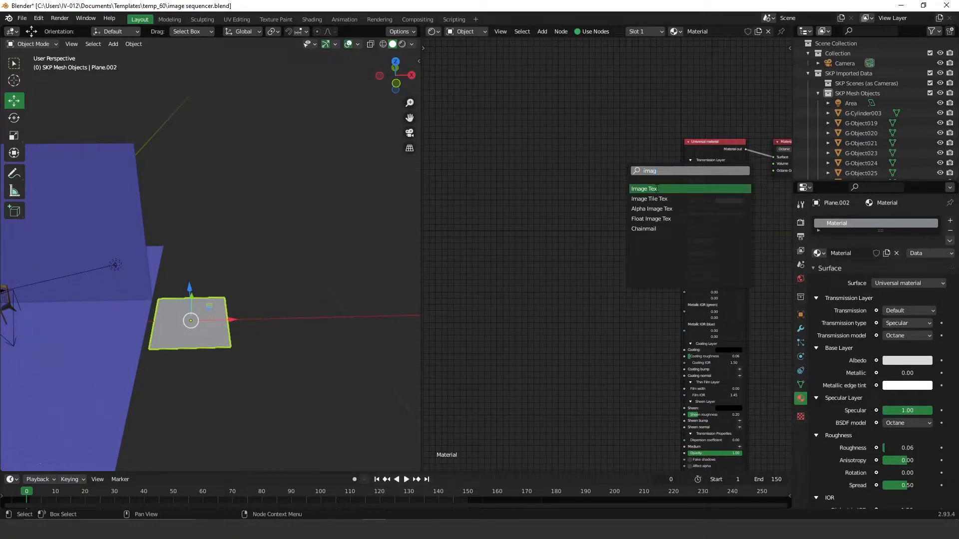
{"action": "left_click", "coordinate": [644, 189]}
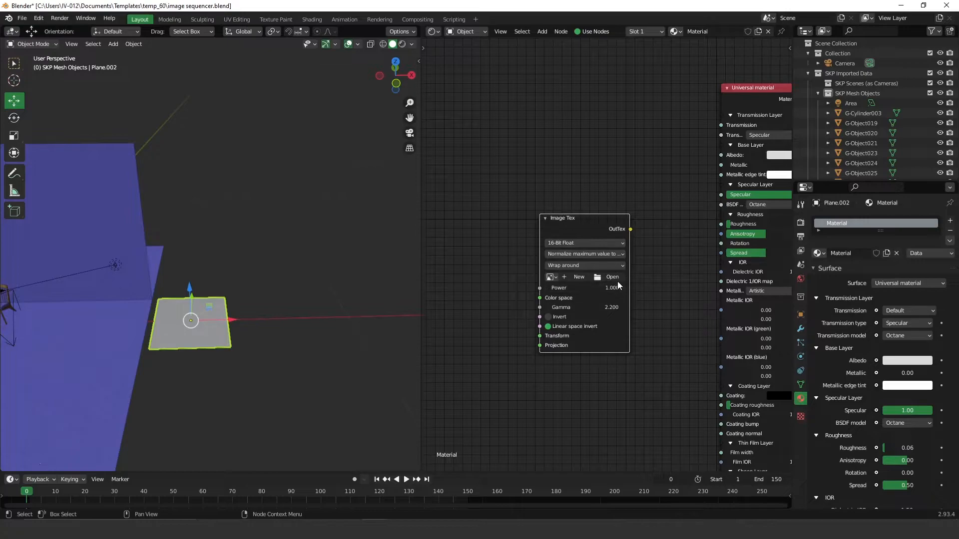
{"action": "left_click", "coordinate": [612, 276]}
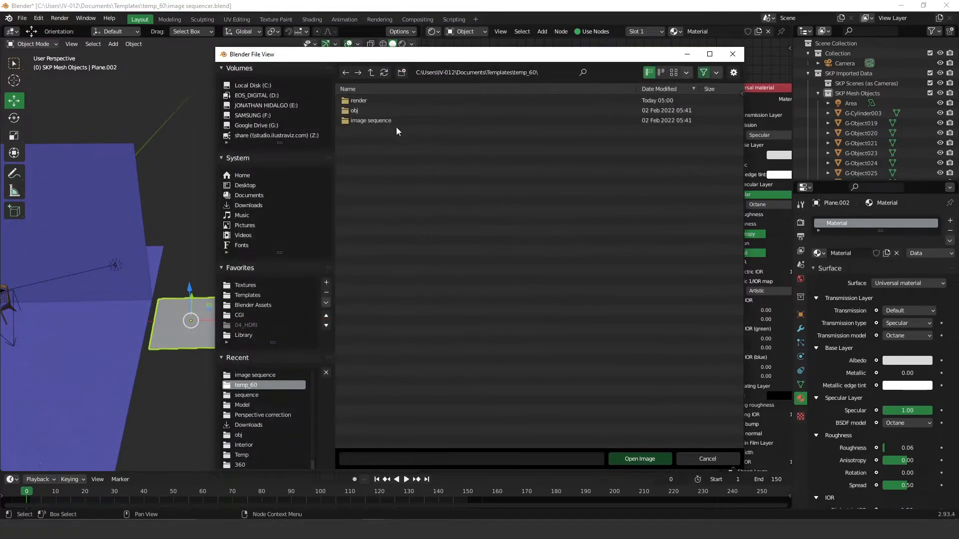
Load every PNG frame from the image sequence folder into the Image Tex node
{"action": "left_click", "coordinate": [370, 120]}
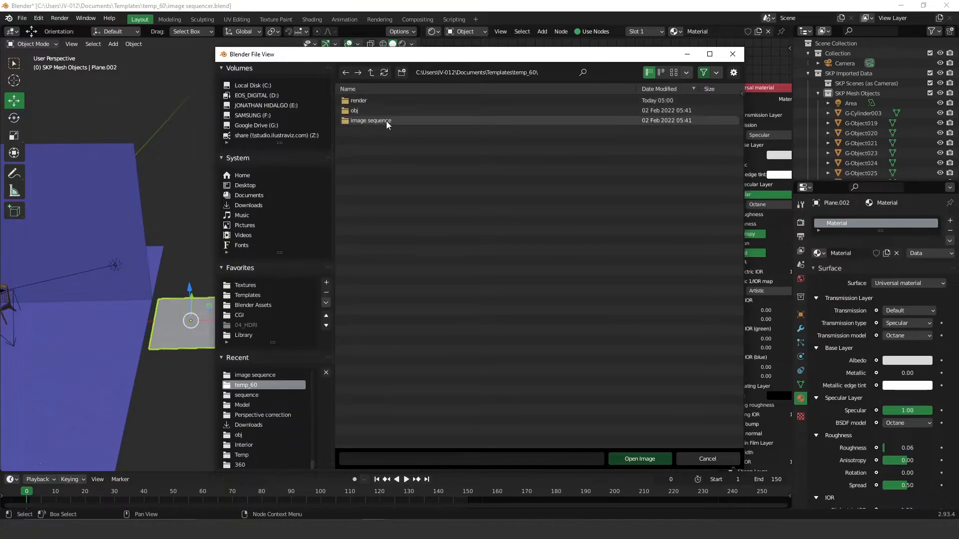
{"action": "double_click", "coordinate": [370, 120]}
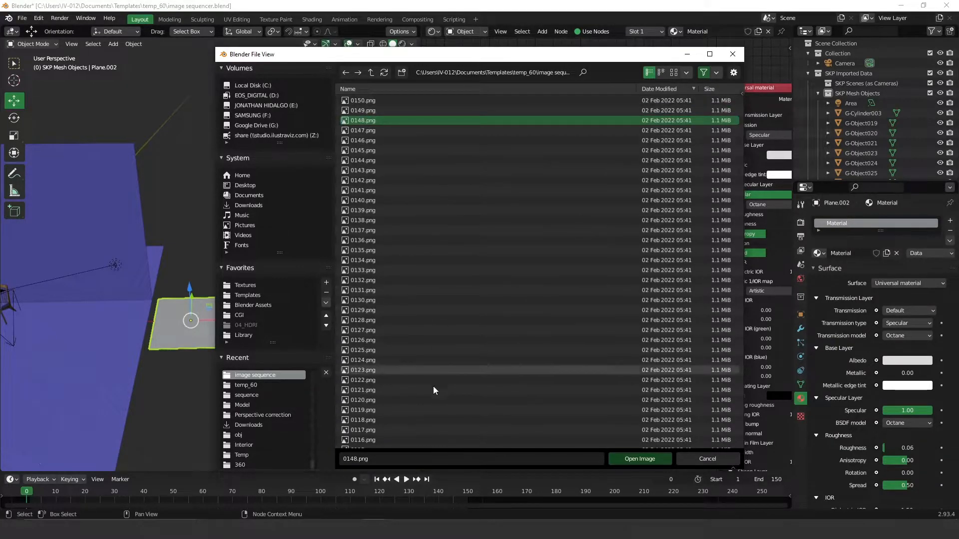
{"action": "key", "text": "ctrl+a"}
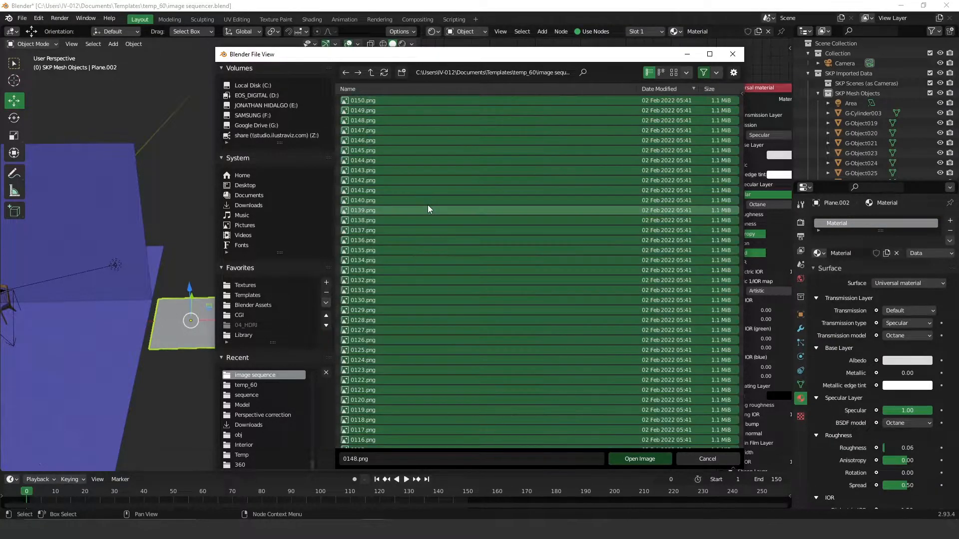
{"action": "mouse_move", "coordinate": [639, 458]}
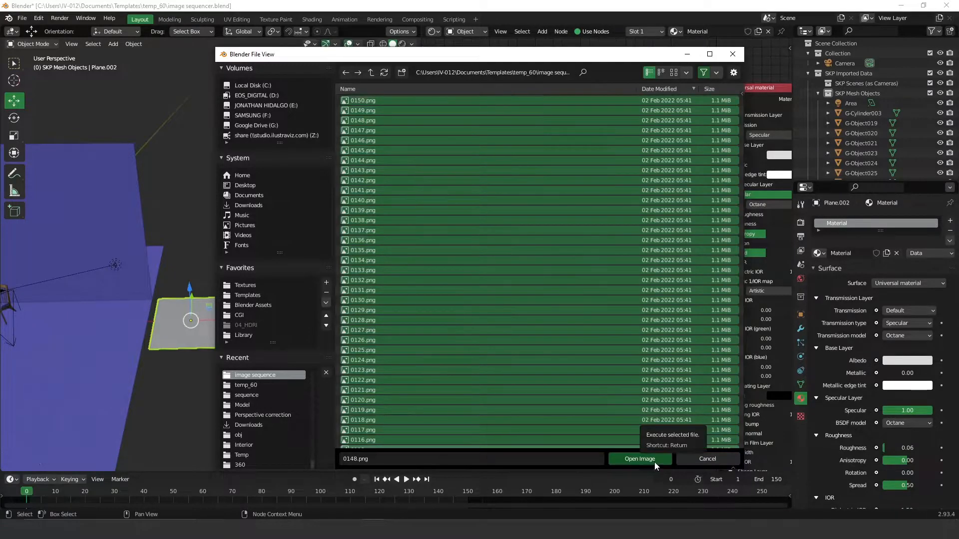
{"action": "left_click", "coordinate": [638, 458]}
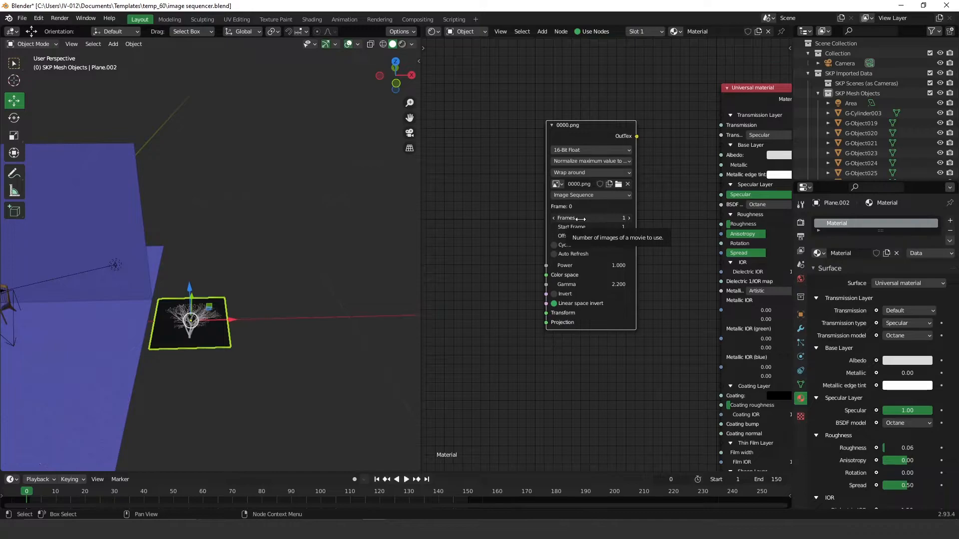
Set the Image Tex sequence to 150 frames, keeping Start Frame 1 and Offset 0
{"action": "left_click", "coordinate": [588, 219]}
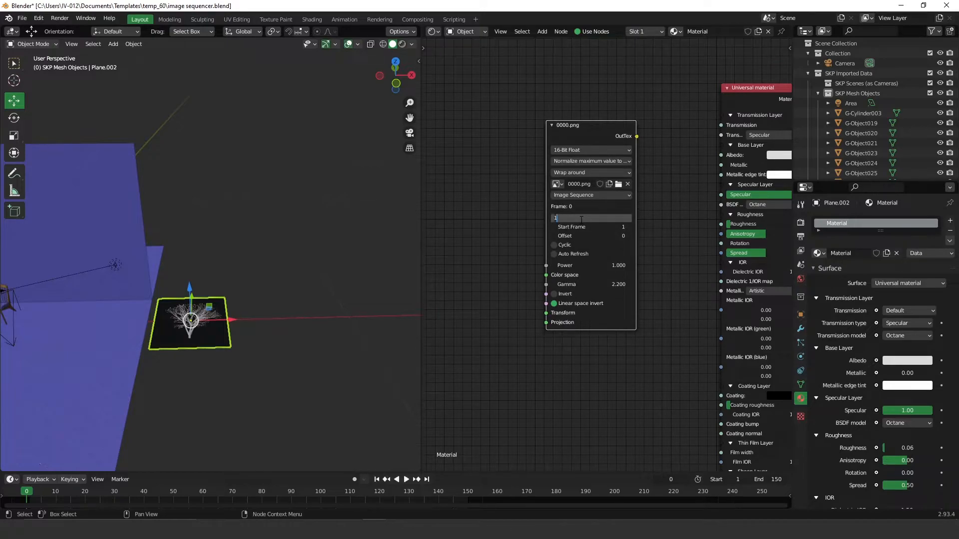
{"action": "type", "text": "150"}
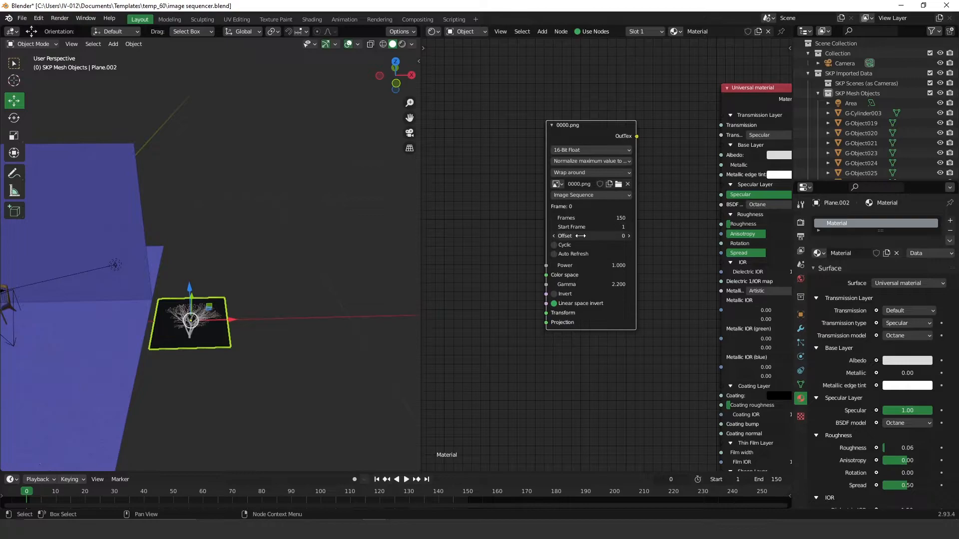
{"action": "mouse_move", "coordinate": [590, 226]}
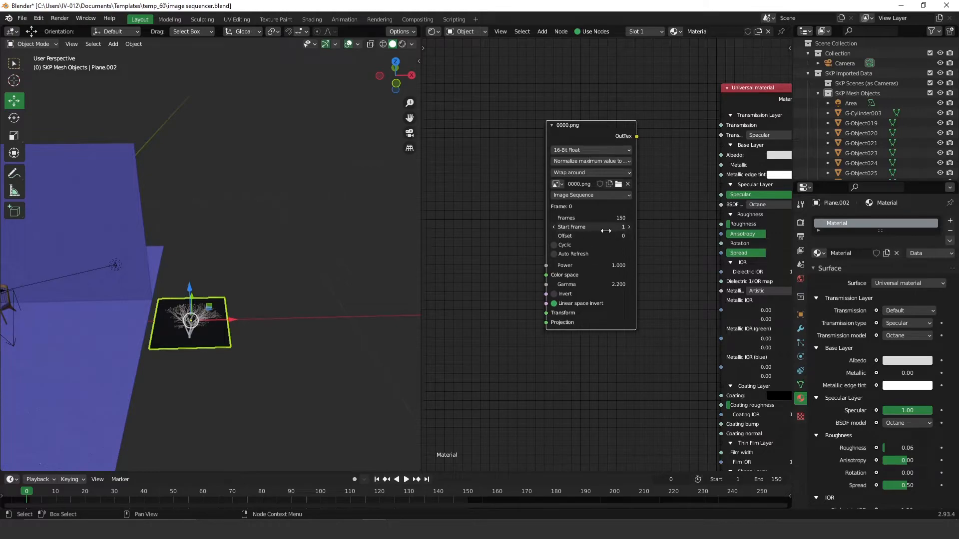
{"action": "mouse_move", "coordinate": [633, 397]}
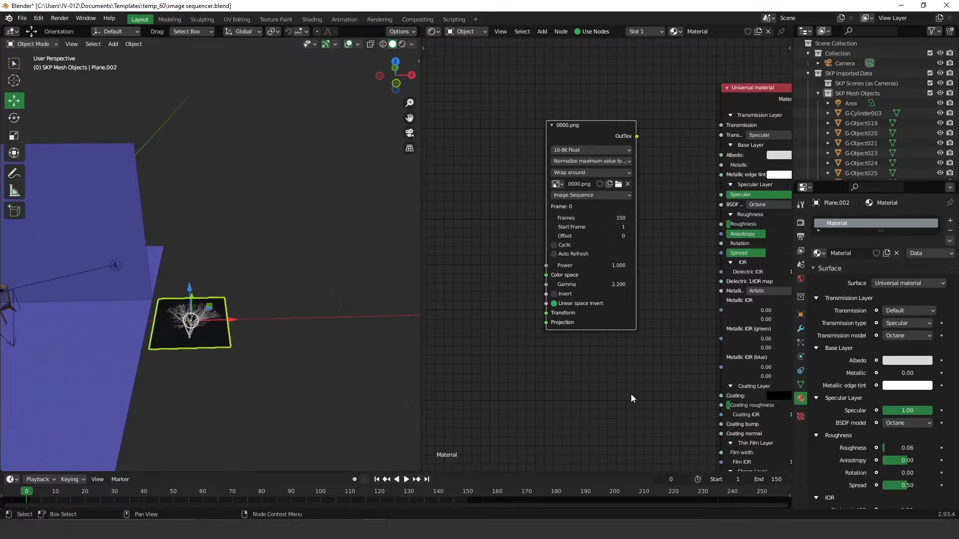
{"action": "mouse_move", "coordinate": [601, 129]}
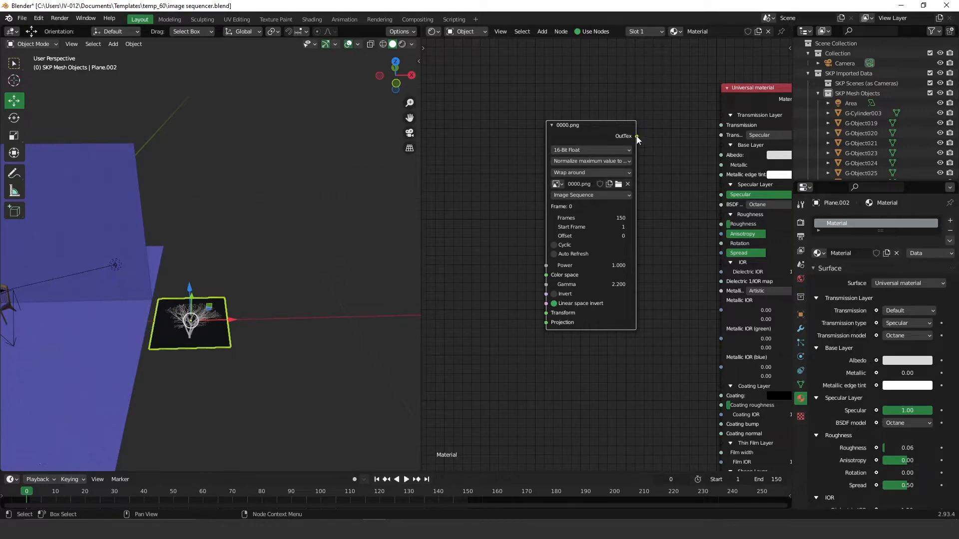
Wire the Image Tex OutTex into the Universal material and select the tree plane in camera view
{"action": "left_click_drag", "start_coordinate": [637, 136], "coordinate": [711, 306]}
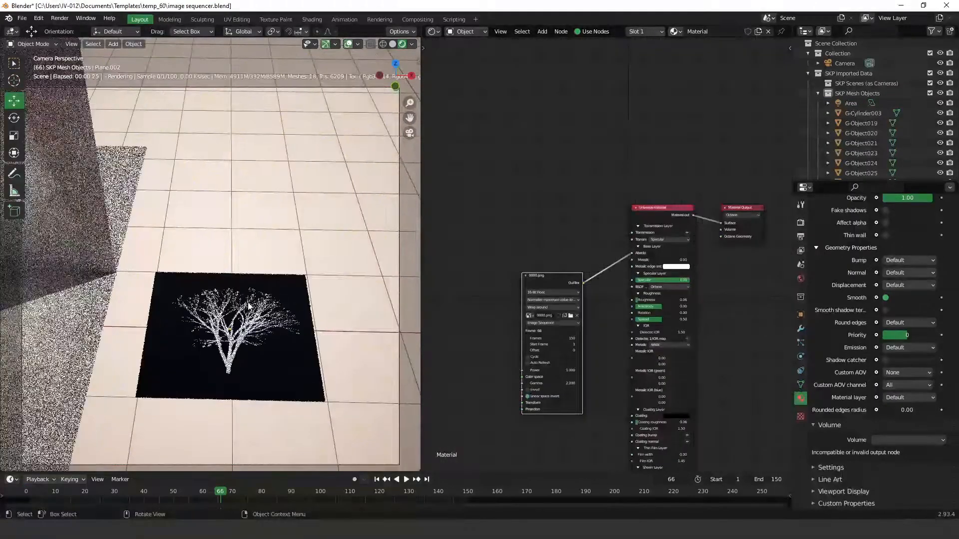
{"action": "left_click", "coordinate": [245, 312]}
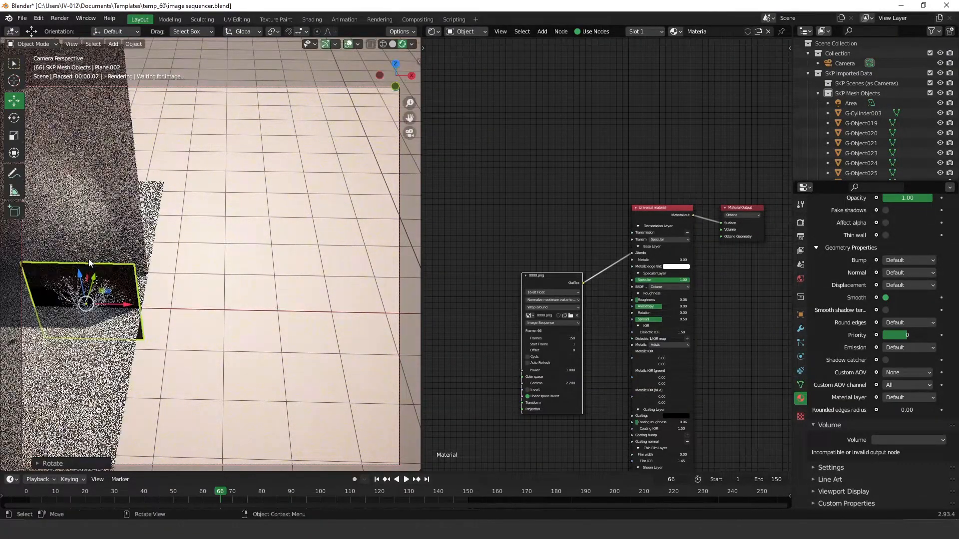
Rotate the tree plane upright and feed OutTex into the material's Opacity input
{"action": "key", "text": "r"}
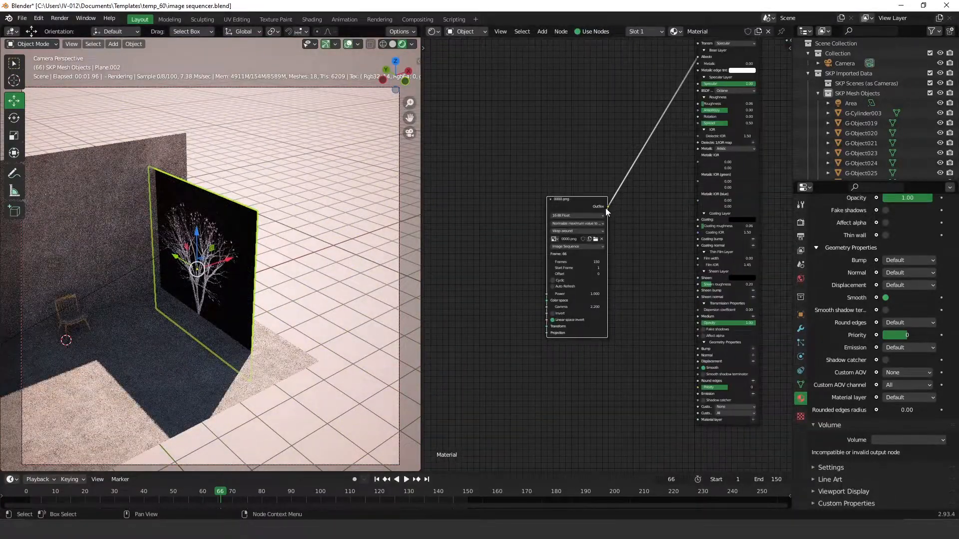
{"action": "left_click_drag", "start_coordinate": [605, 208], "coordinate": [685, 323]}
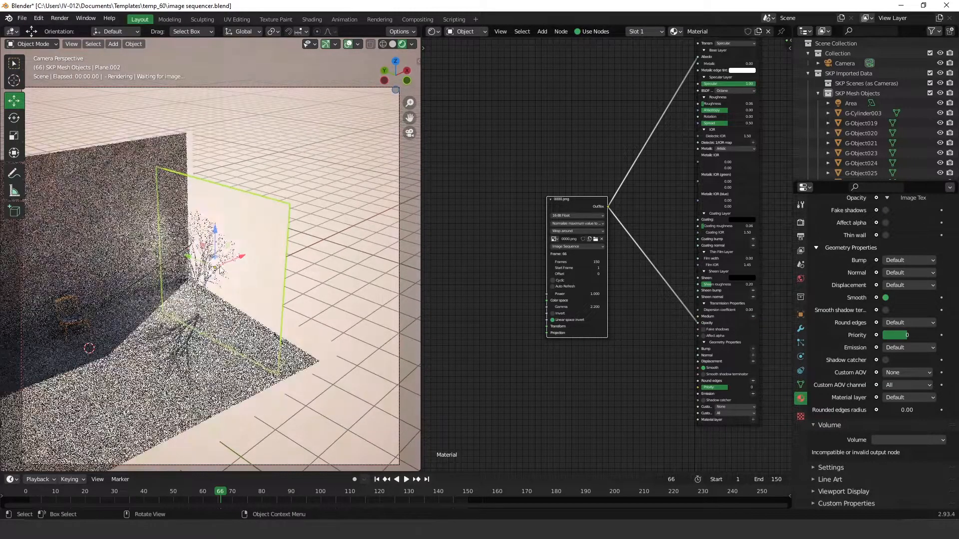
{"action": "left_click", "coordinate": [434, 32]}
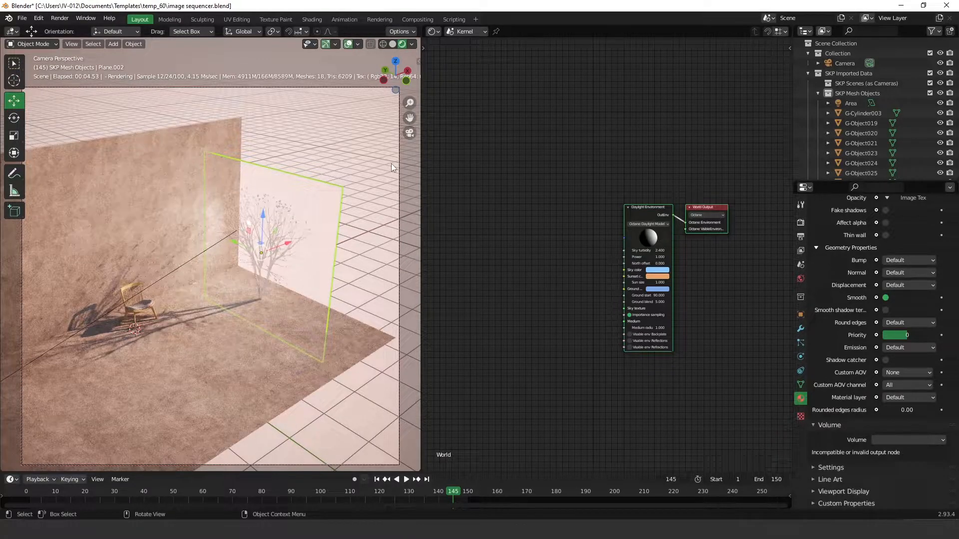
{"action": "mouse_move", "coordinate": [278, 129]}
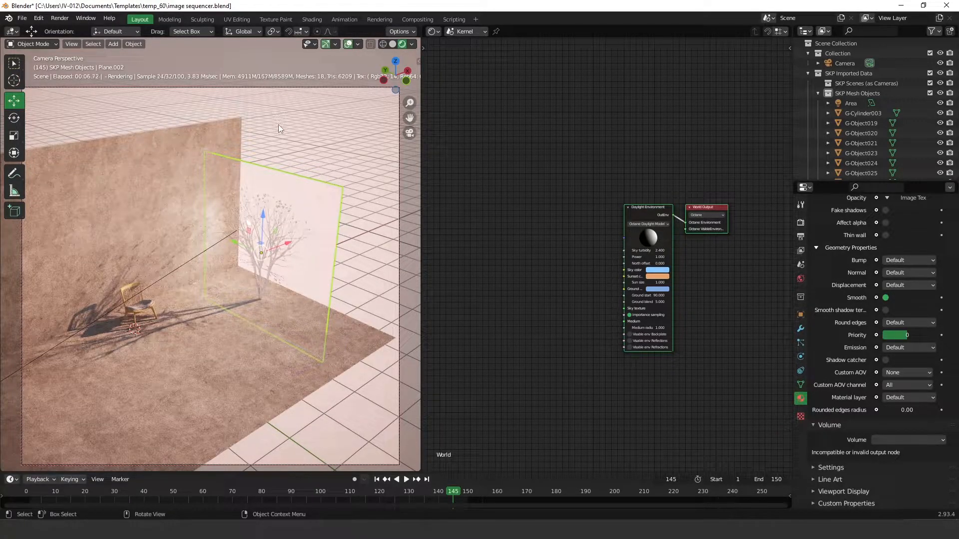